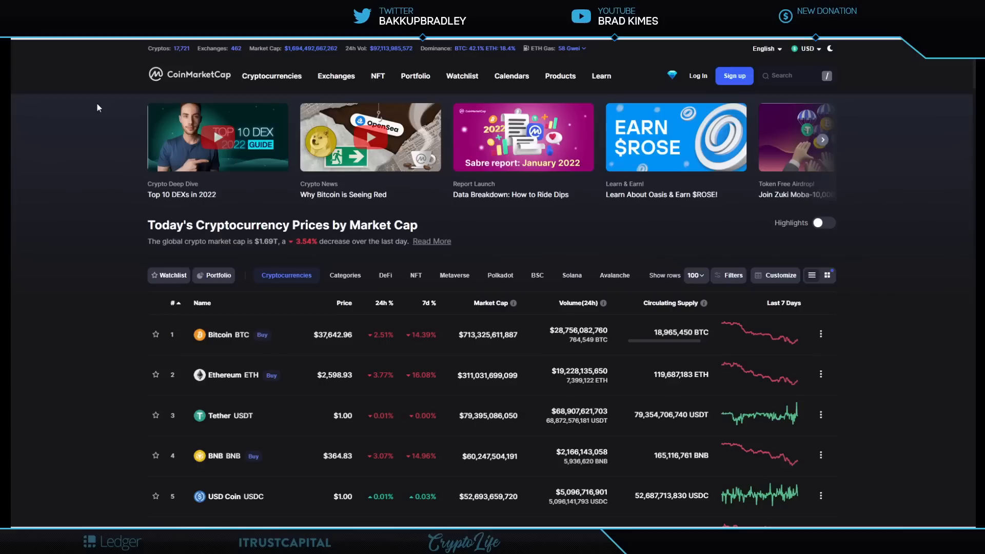
pyautogui.moveTo(71, 317)
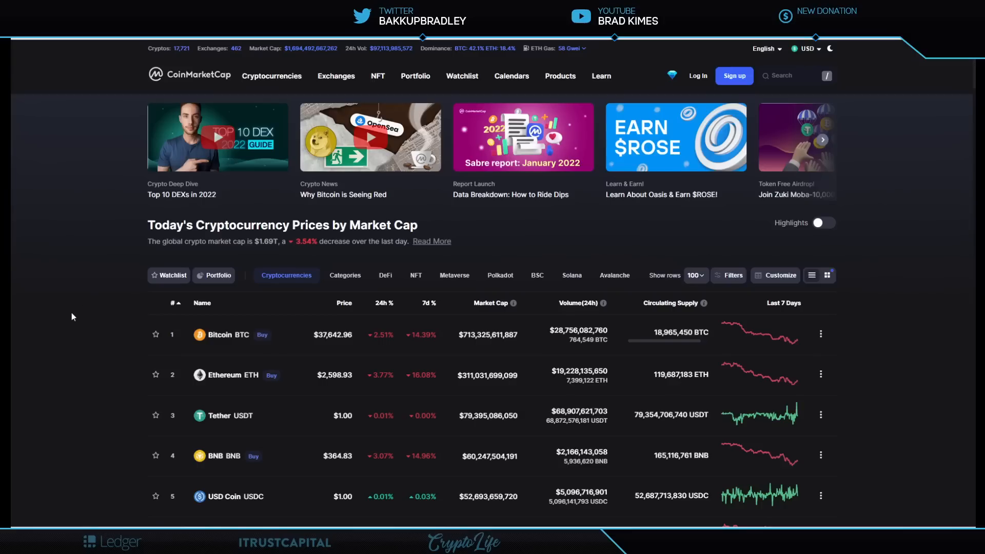
# Step: Scroll the prices-by-market-cap table down past Bitcoin and Ethereum to XRP, Cardano and Solana
pyautogui.scroll(-3)
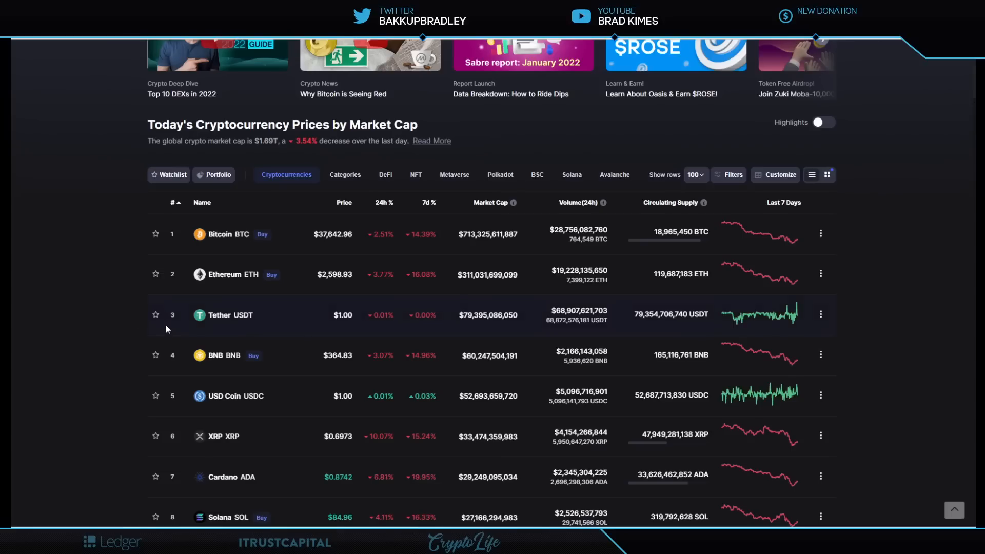
pyautogui.moveTo(152, 387)
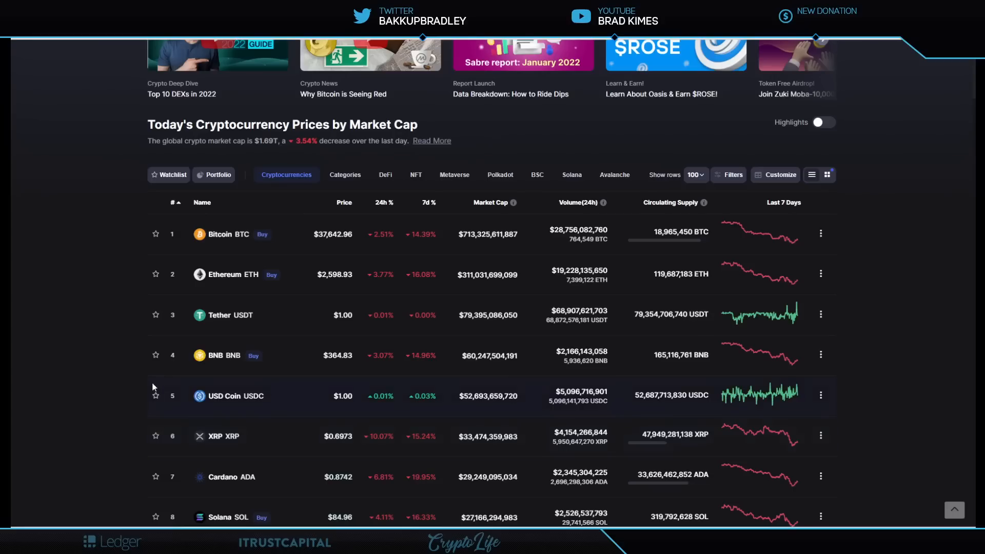
pyautogui.moveTo(98, 260)
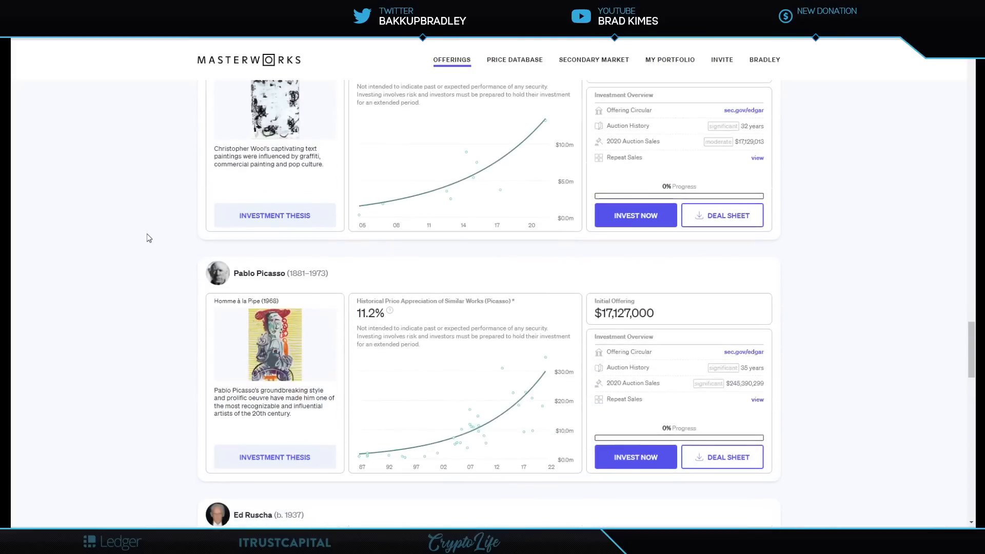
# Step: Scroll the Masterworks offerings down to the Pablo Picasso and Ed Ruscha listings
pyautogui.scroll(-3)
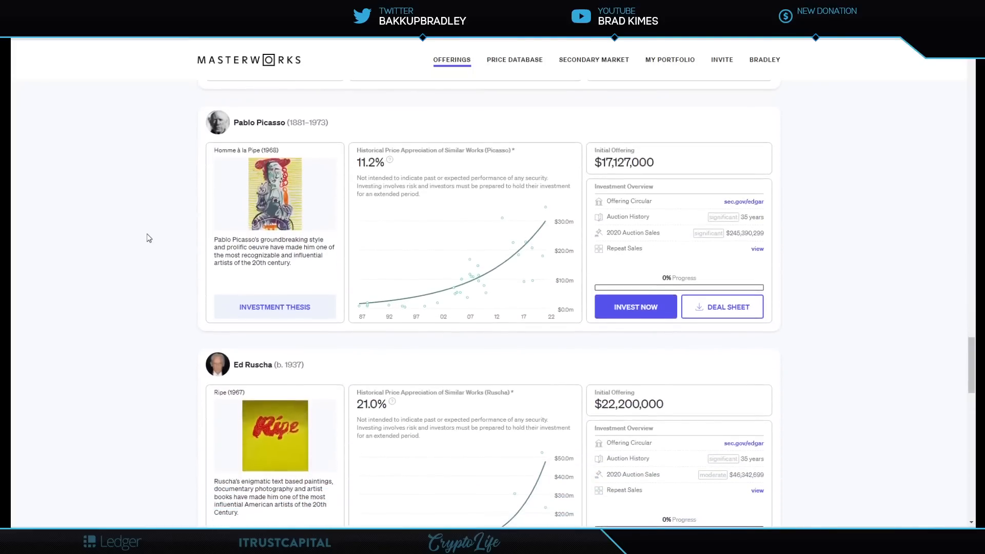
pyautogui.moveTo(175, 247)
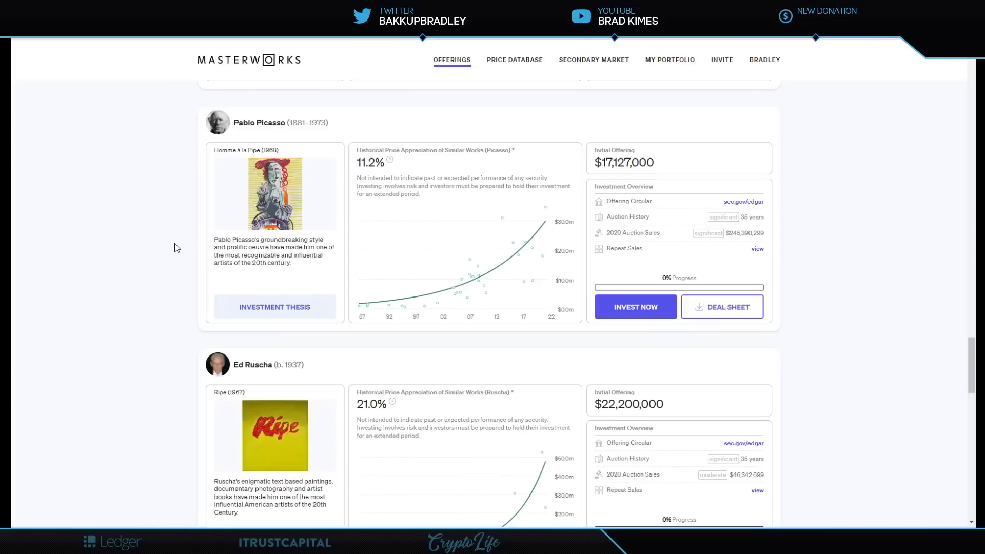
pyautogui.moveTo(150, 163)
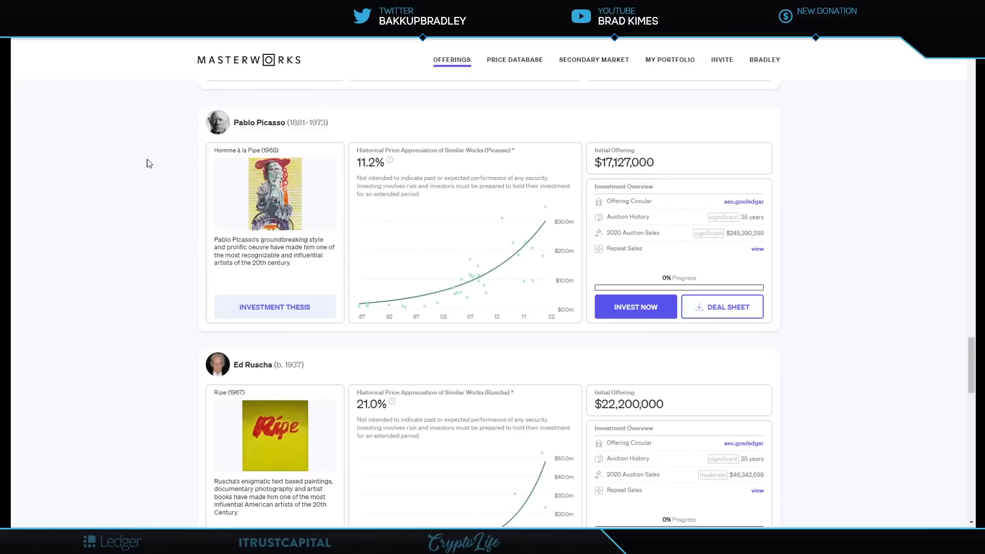
pyautogui.moveTo(122, 145)
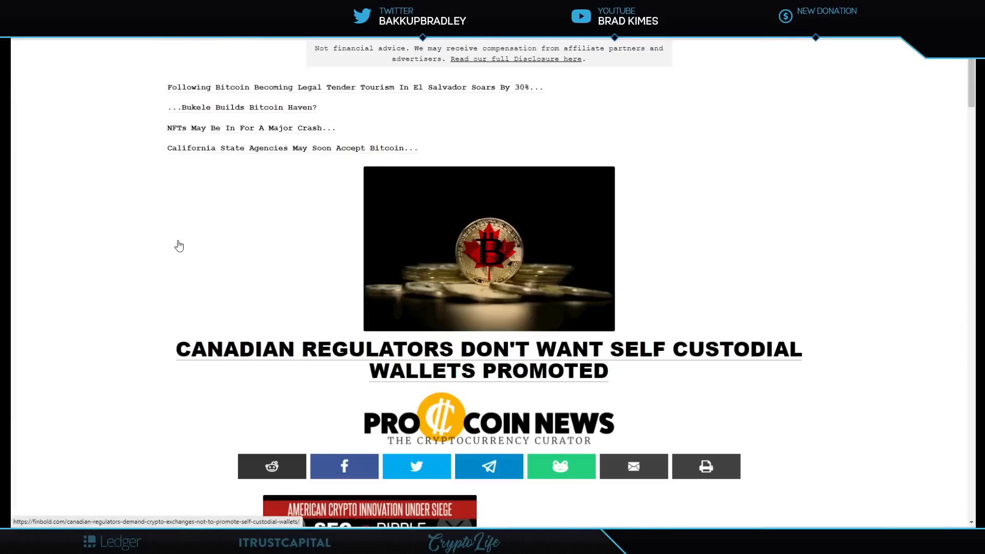
pyautogui.moveTo(756, 259)
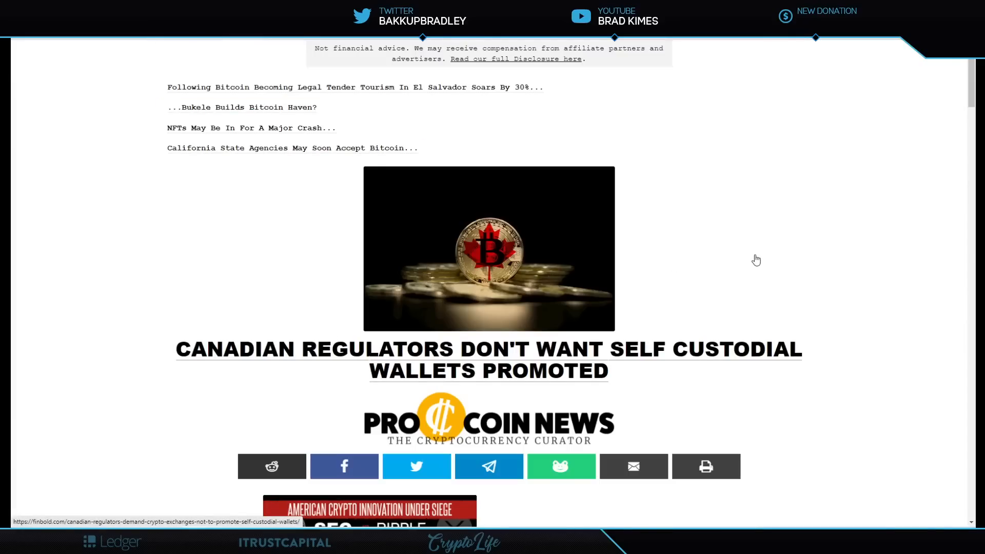
# Step: Scroll past the Canadian regulators headline down to the Ripple/SEC lawsuit banners
pyautogui.scroll(-3)
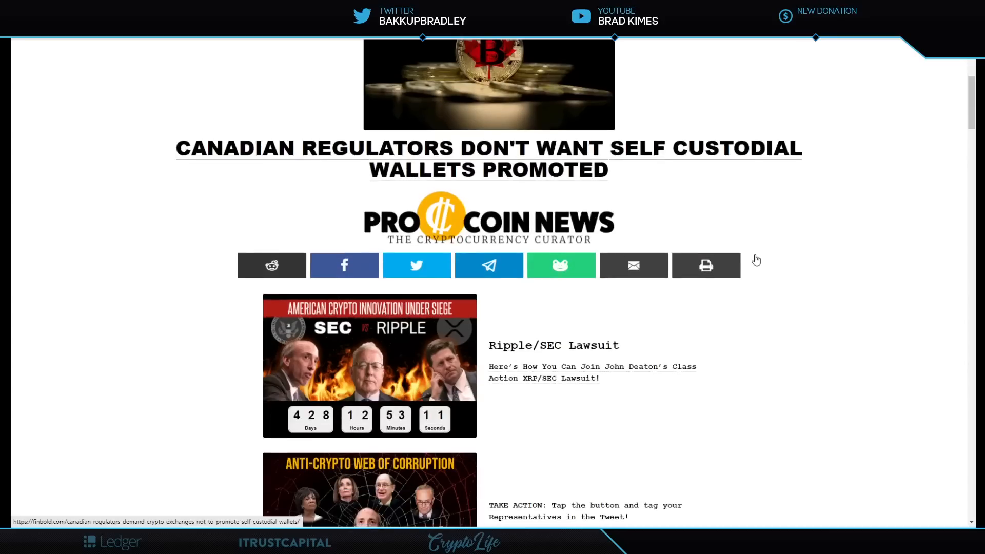
pyautogui.scroll(-3)
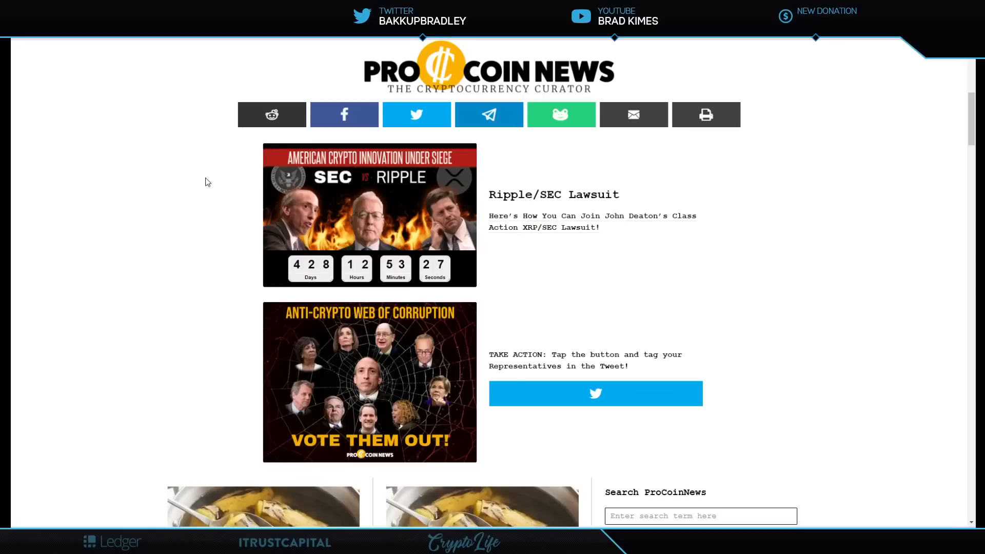
pyautogui.moveTo(180, 158)
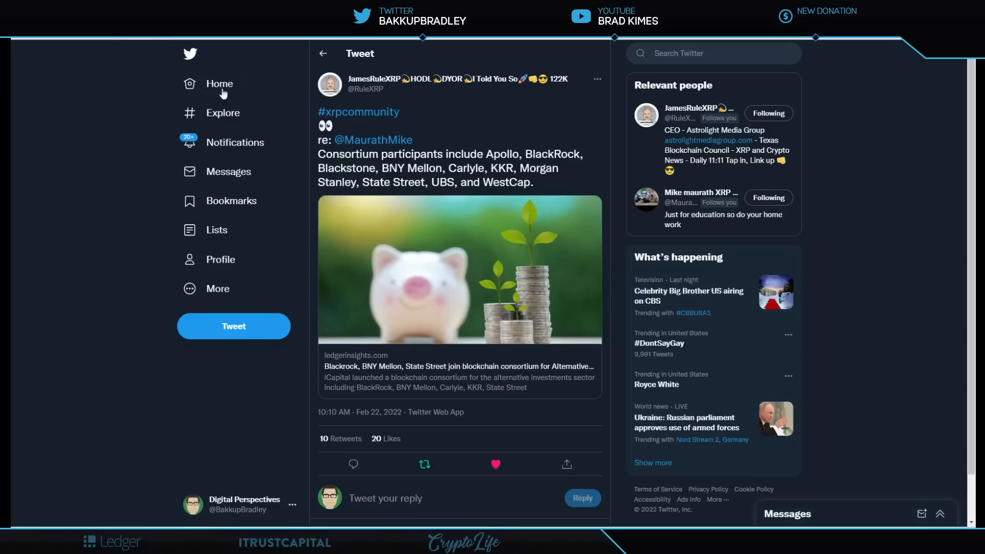
pyautogui.moveTo(527, 136)
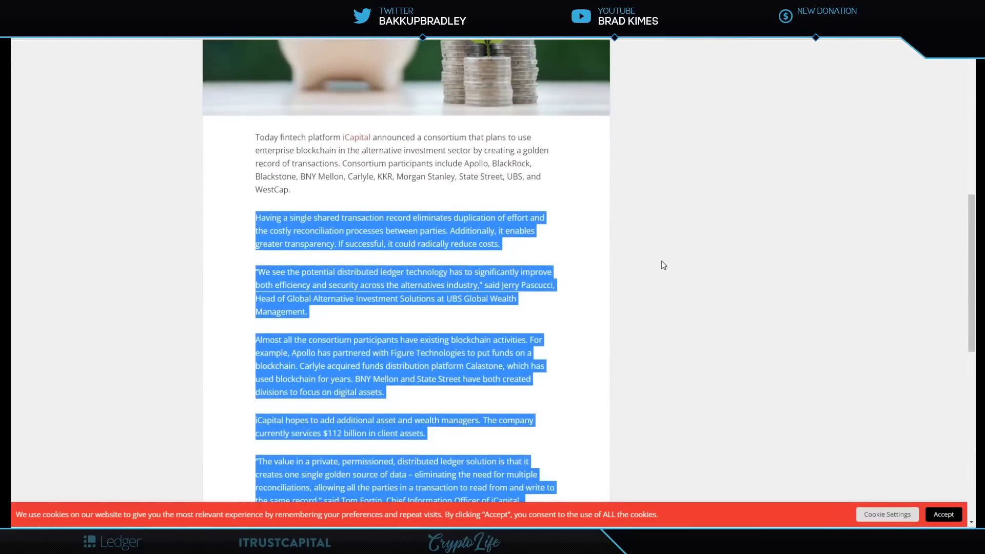
pyautogui.scroll(-3)
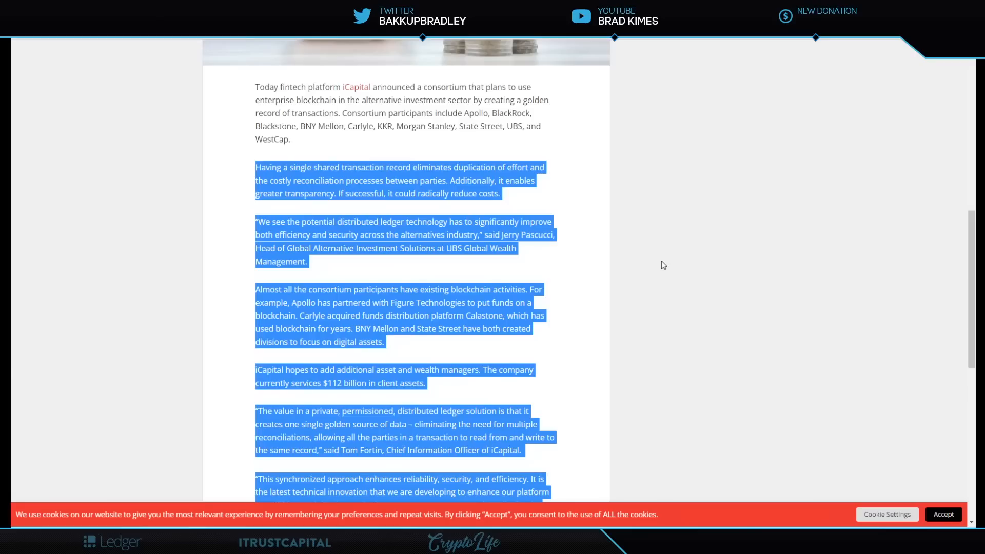
pyautogui.moveTo(419, 273)
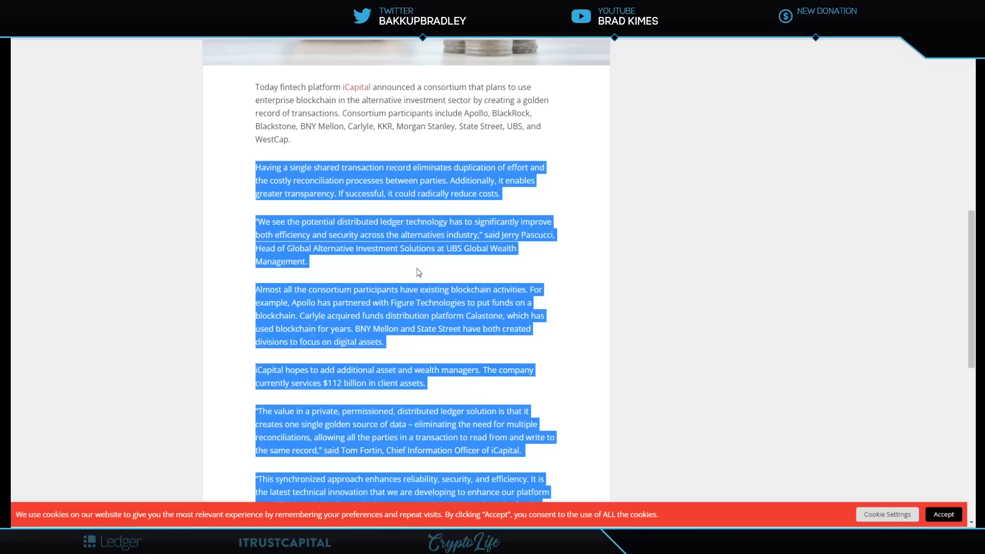
pyautogui.moveTo(558, 234)
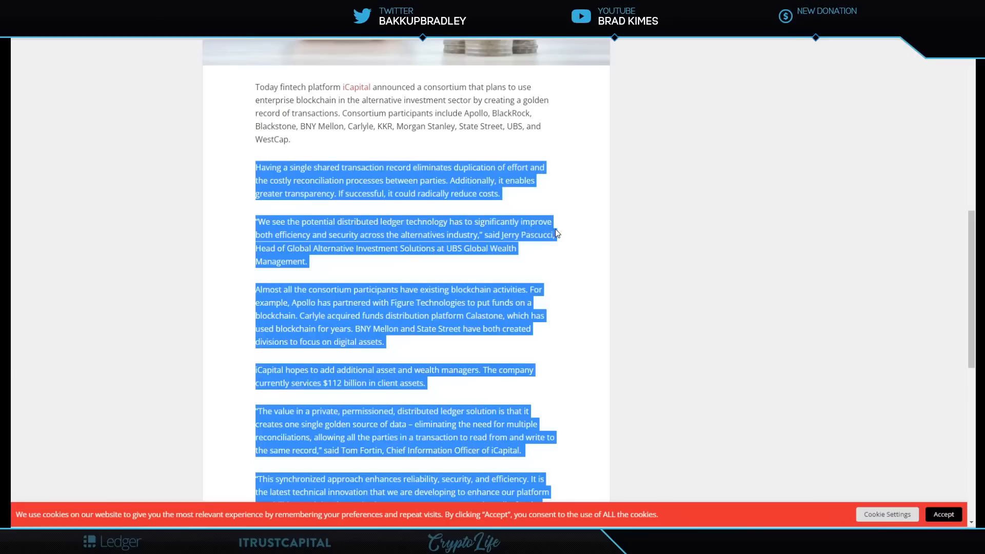
pyautogui.moveTo(305, 255)
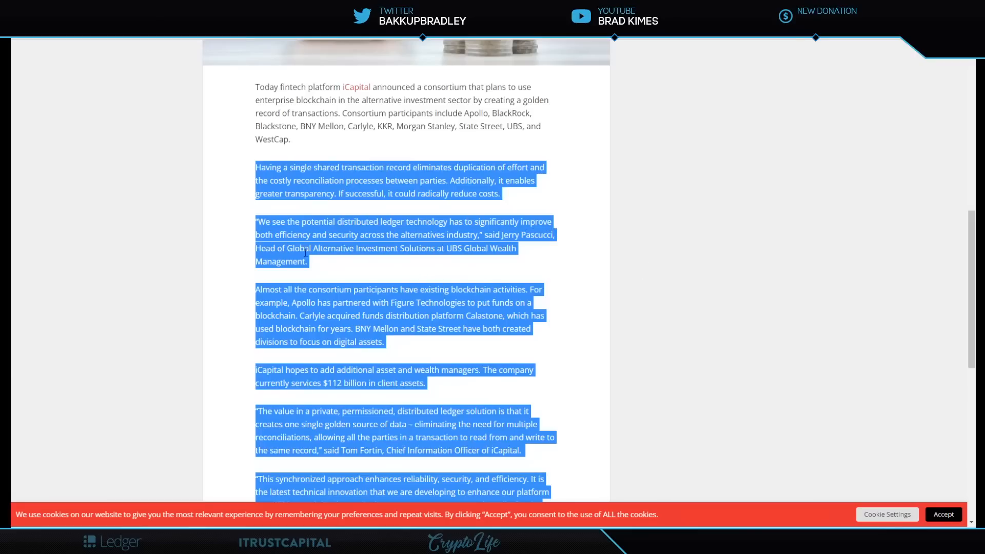
pyautogui.moveTo(555, 259)
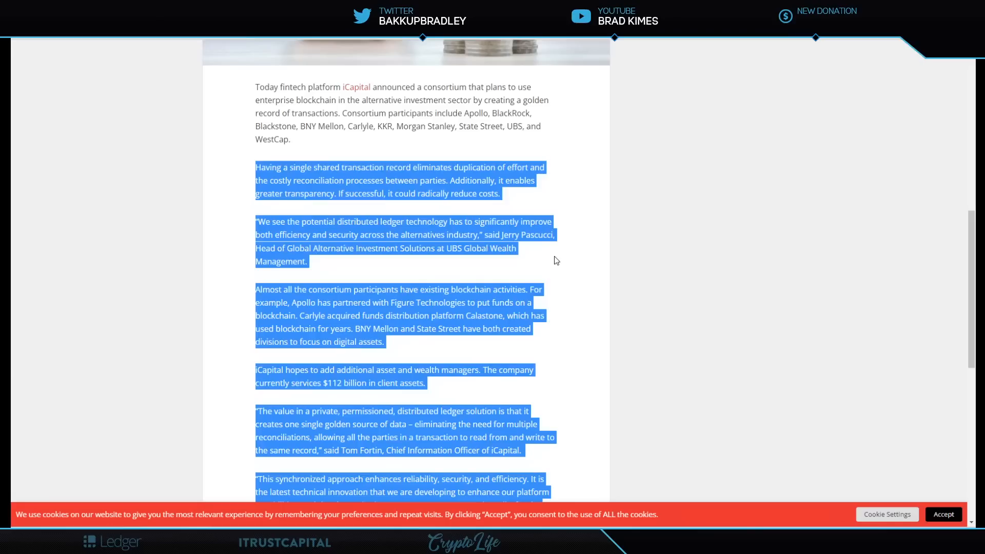
pyautogui.moveTo(545, 264)
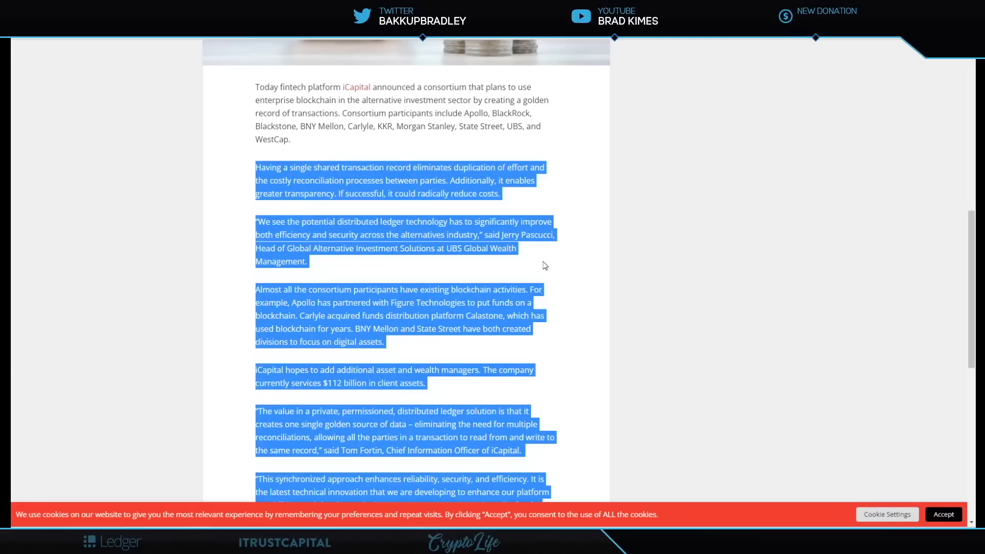
pyautogui.scroll(-3)
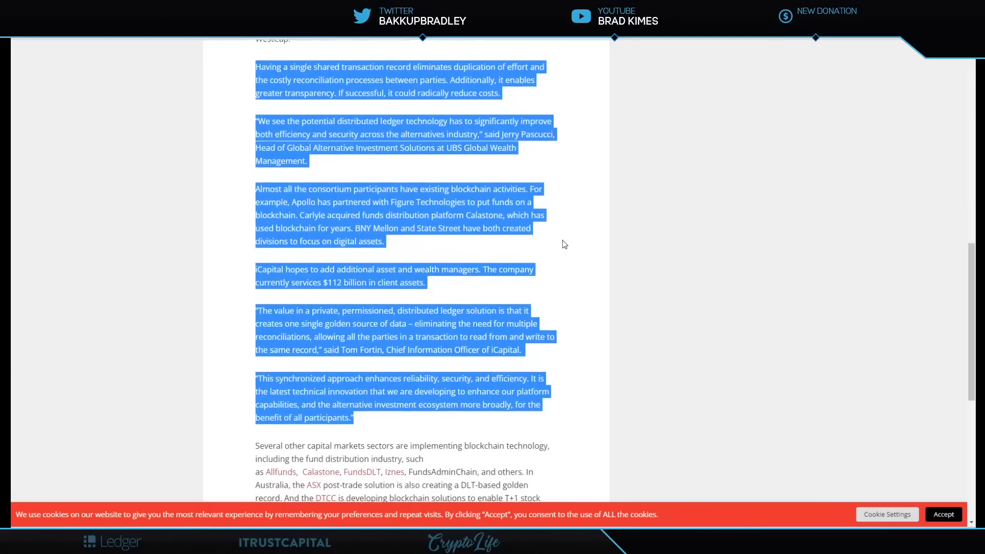
pyautogui.moveTo(555, 252)
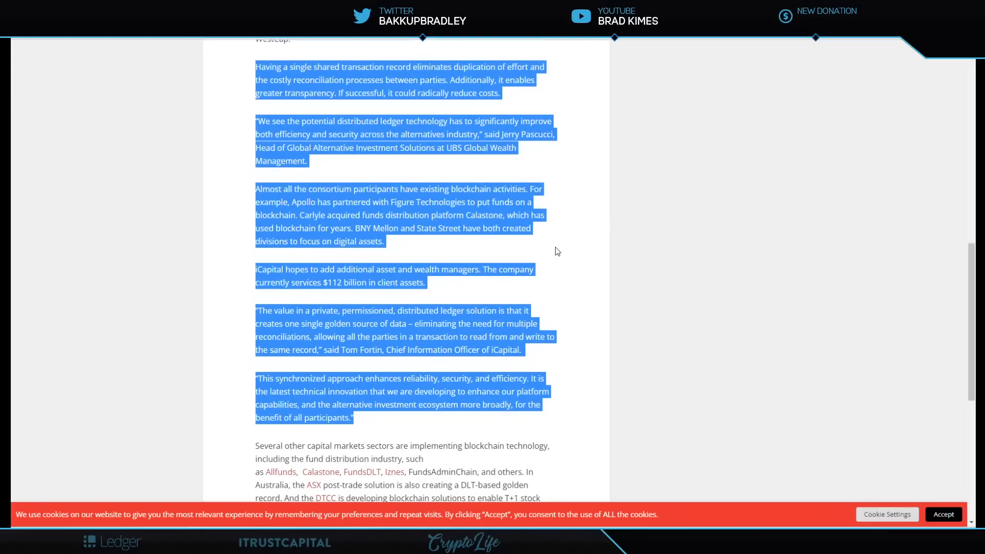
pyautogui.moveTo(302, 225)
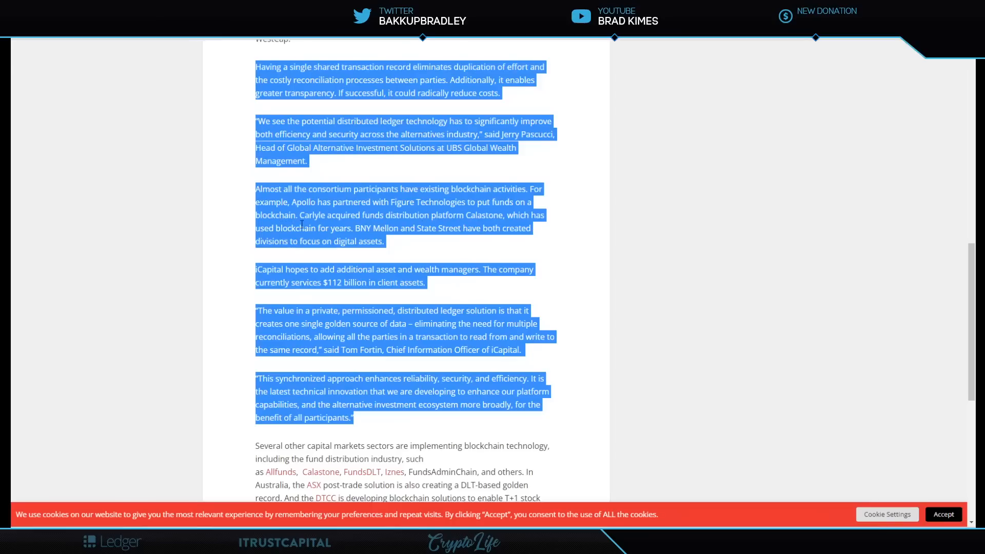
pyautogui.moveTo(482, 224)
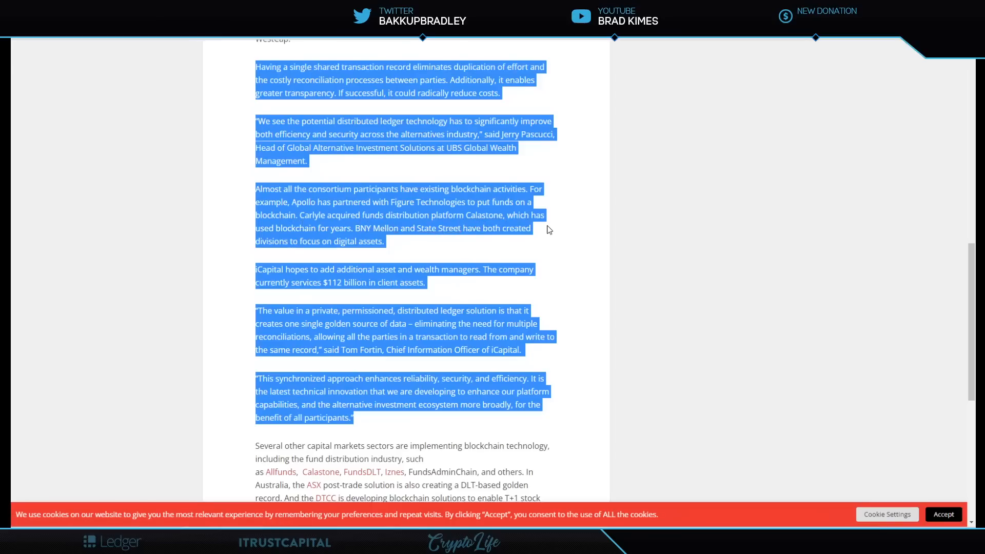
pyautogui.moveTo(435, 244)
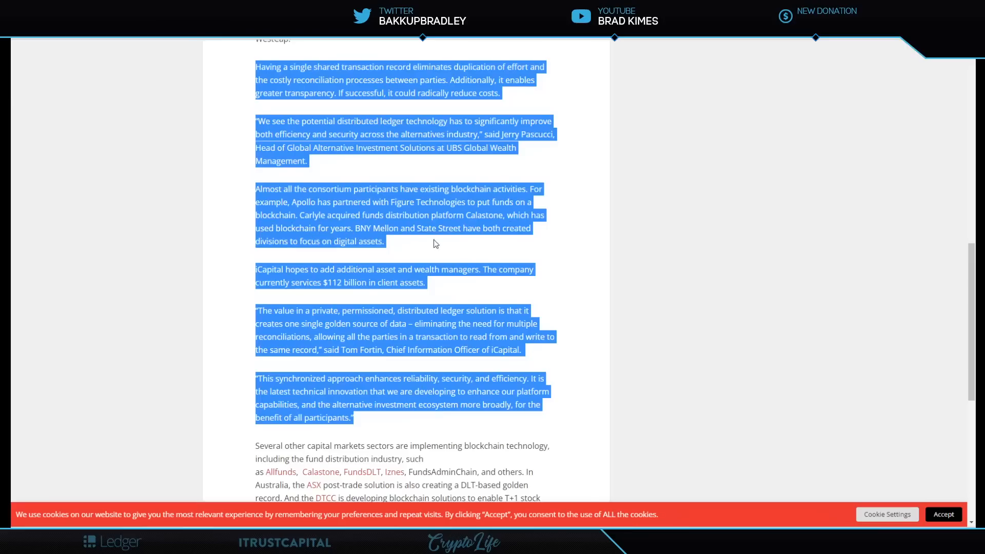
pyautogui.moveTo(549, 241)
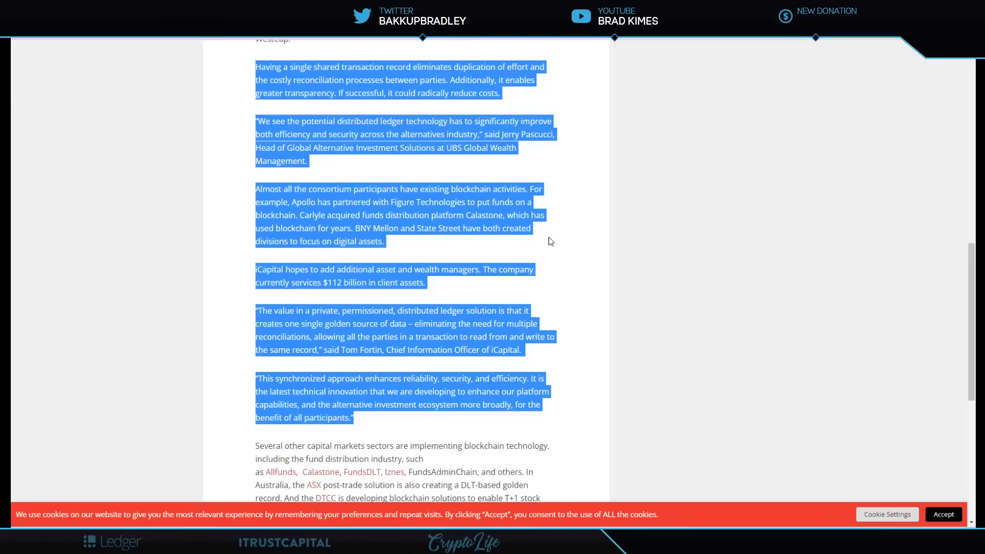
pyautogui.scroll(-3)
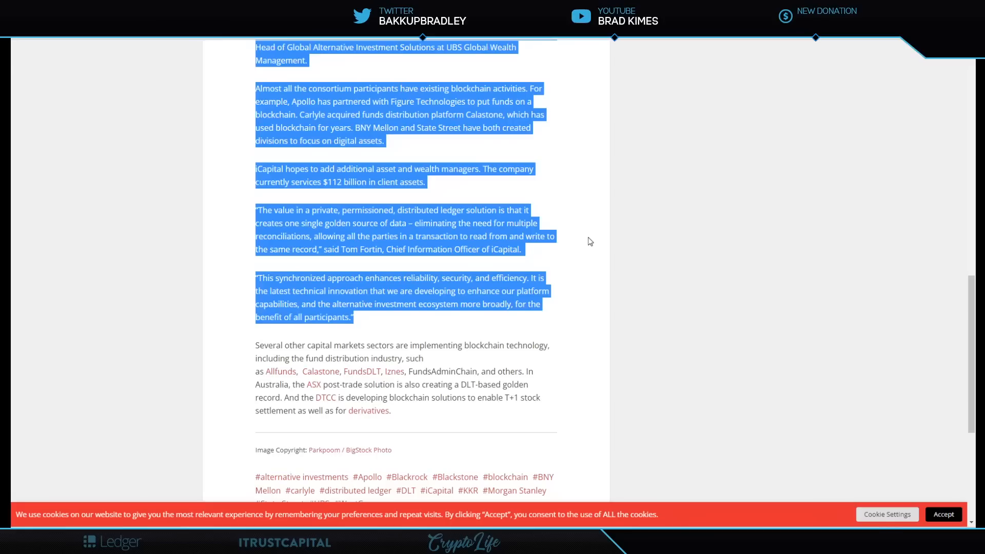
pyautogui.moveTo(574, 211)
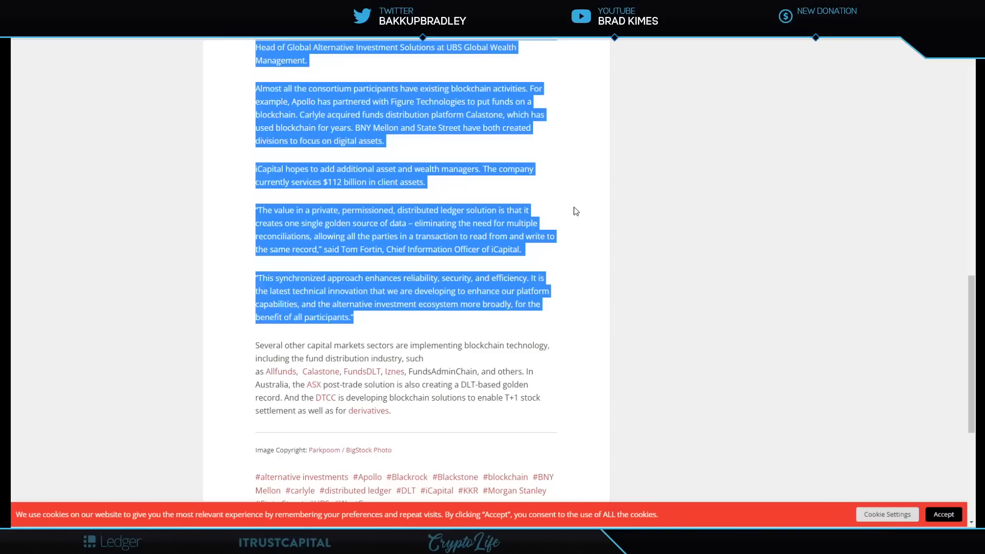
pyautogui.moveTo(587, 281)
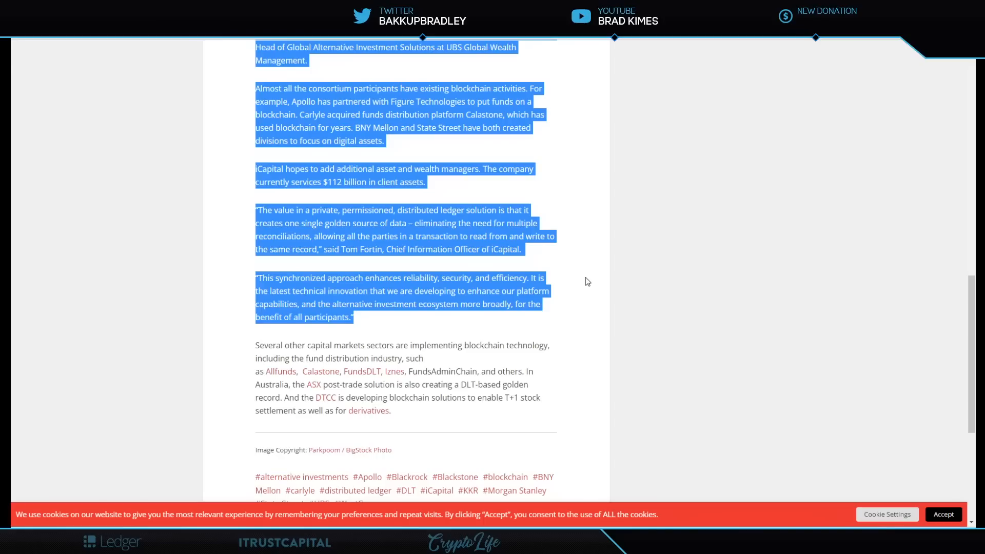
pyautogui.moveTo(579, 270)
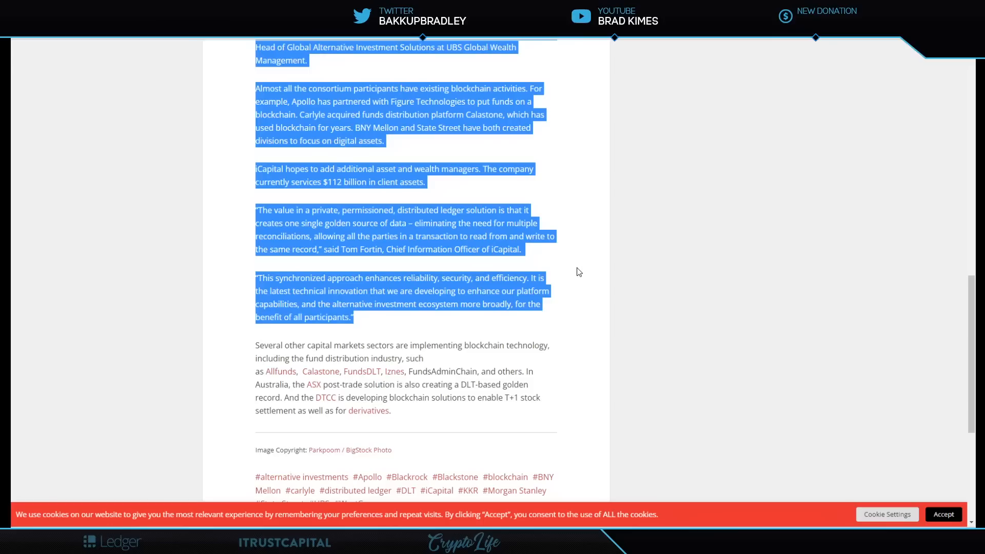
pyautogui.moveTo(433, 290)
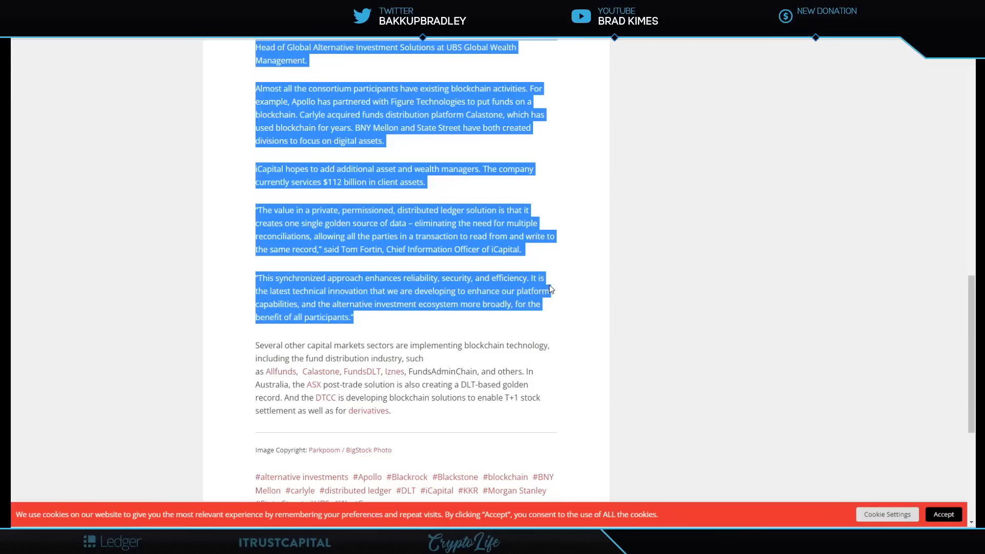
pyautogui.moveTo(373, 300)
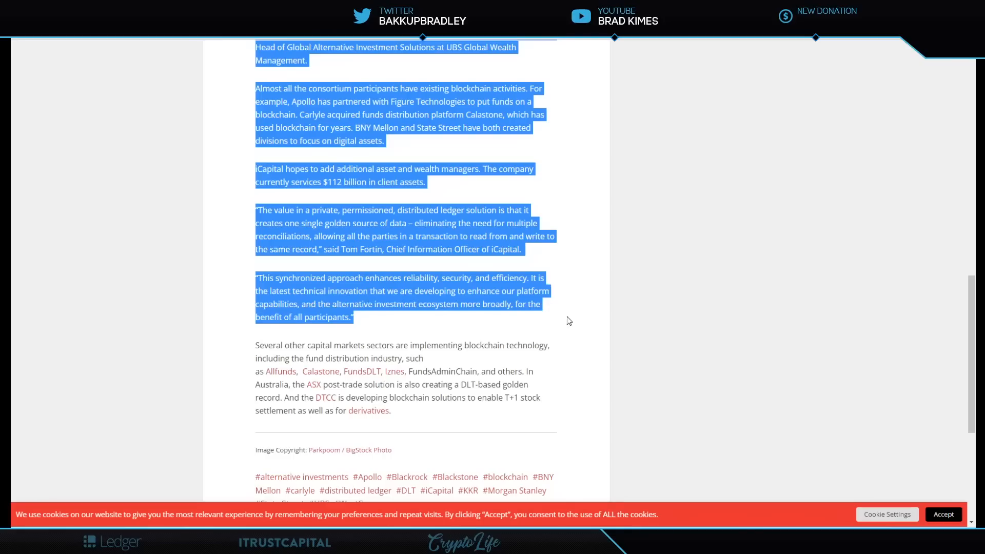
pyautogui.moveTo(562, 331)
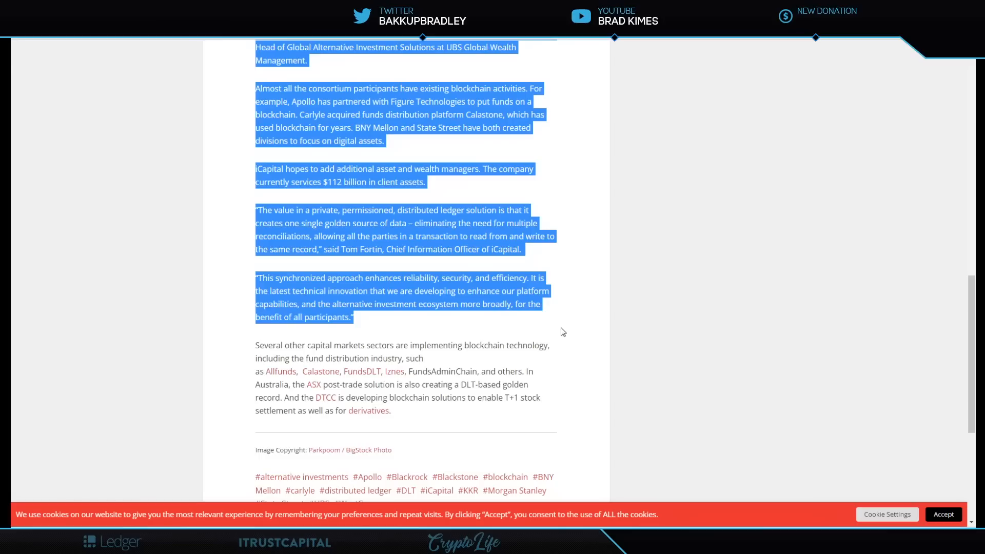
pyautogui.moveTo(446, 139)
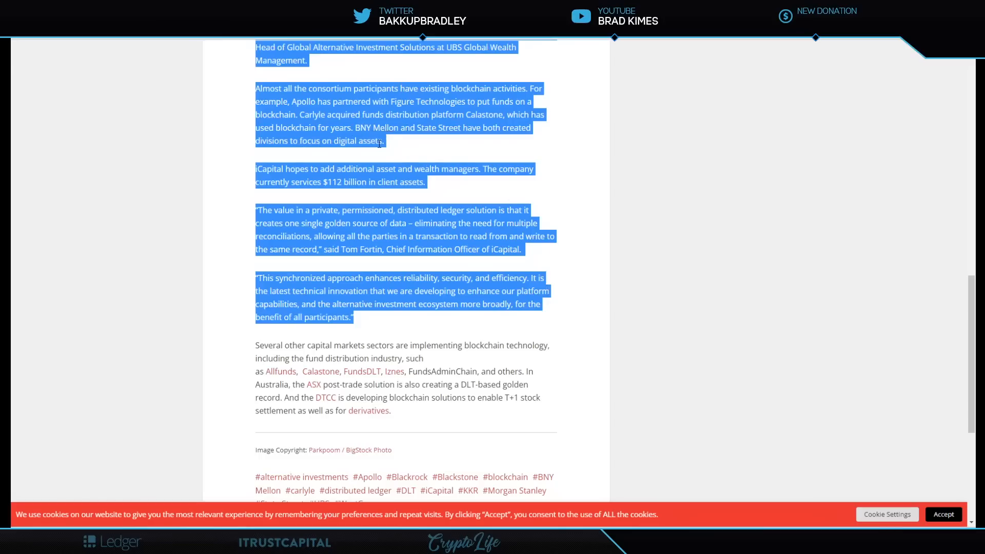
pyautogui.scroll(-3)
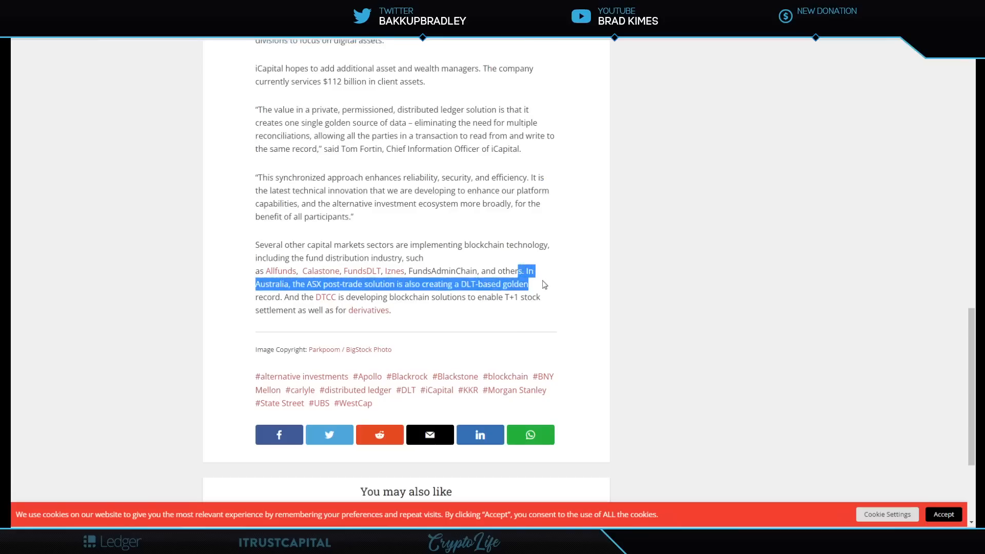
pyautogui.moveTo(547, 288)
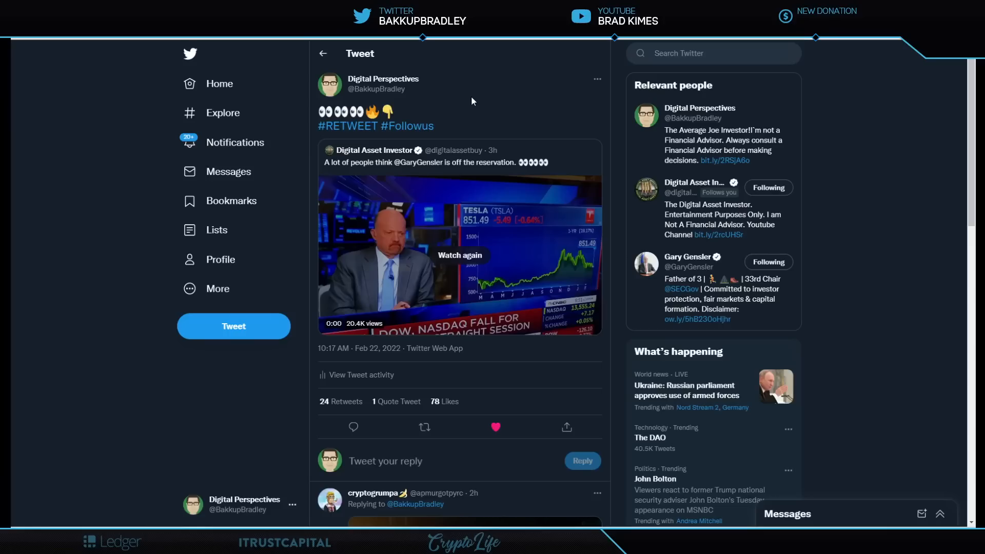
pyautogui.moveTo(475, 106)
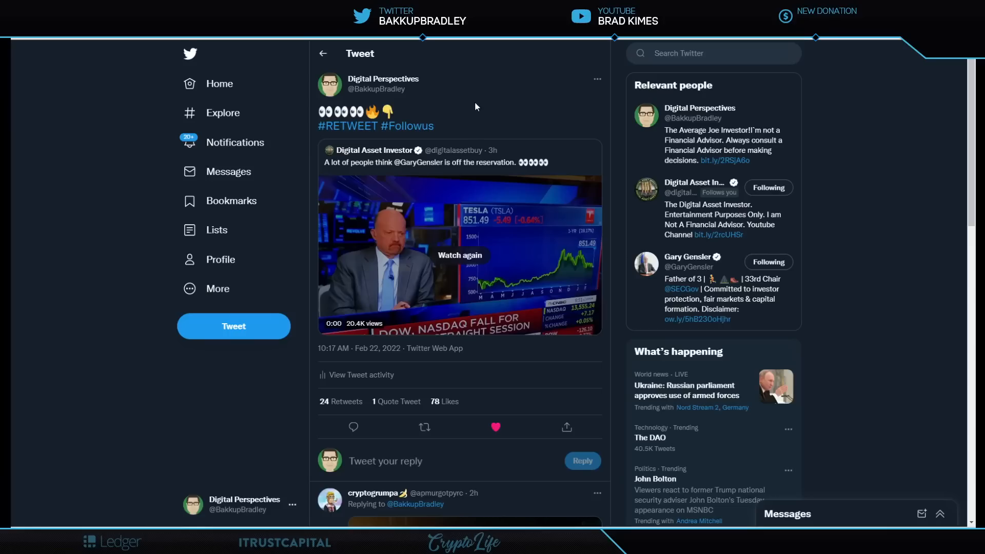
pyautogui.moveTo(476, 108)
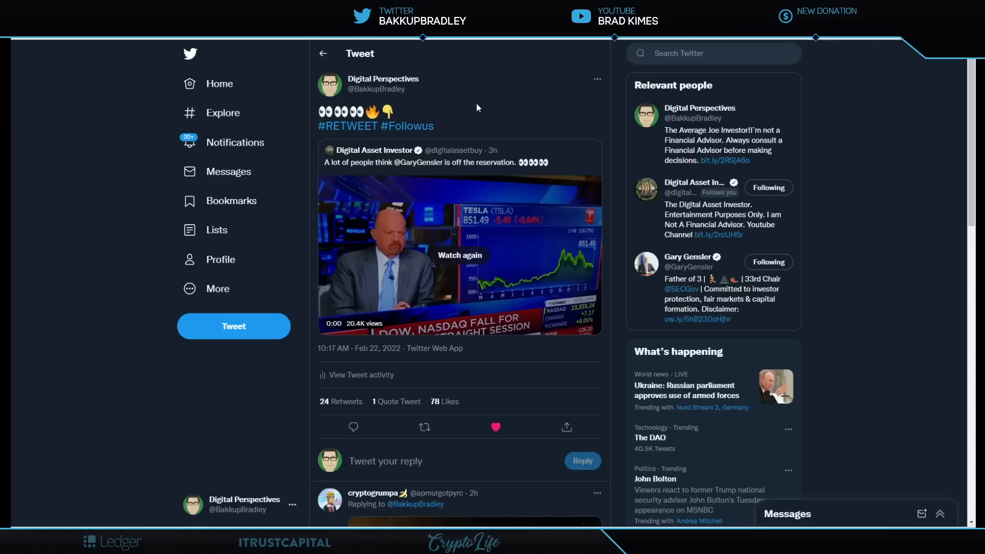
pyautogui.moveTo(472, 103)
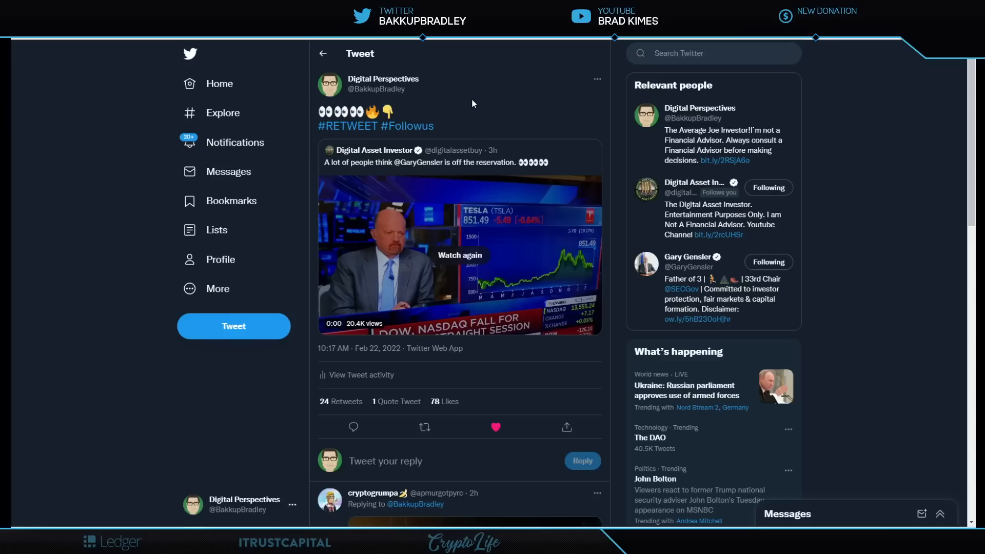
pyautogui.moveTo(511, 176)
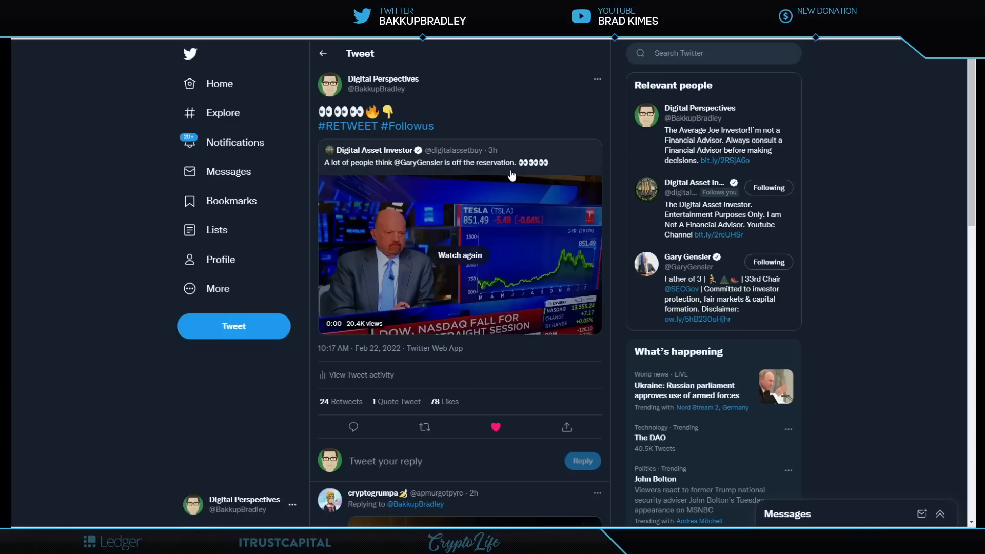
pyautogui.moveTo(491, 273)
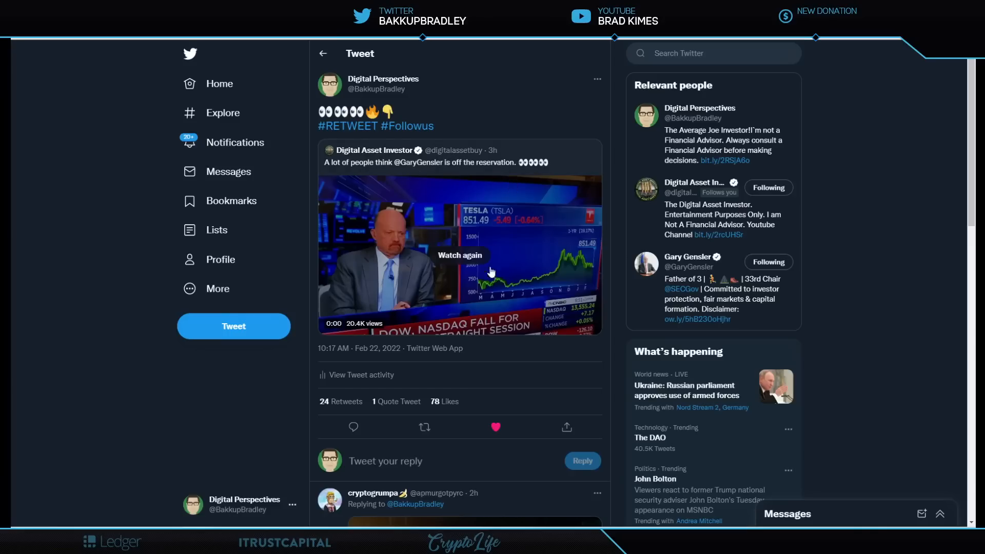
pyautogui.moveTo(454, 260)
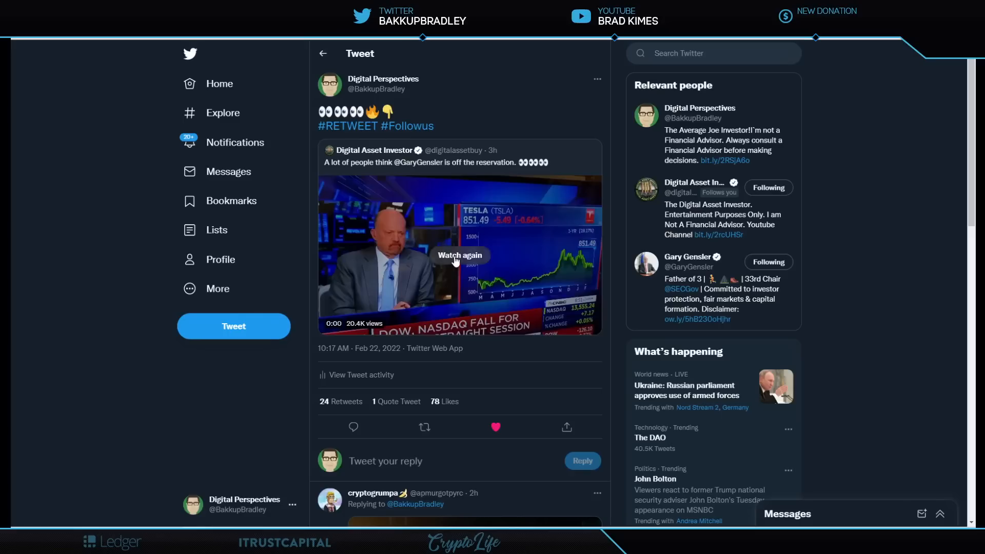
# Step: Replay the quoted Jim Cramer clip about Gary Gensler and let it run to 1:11 of 1:13
pyautogui.click(459, 254)
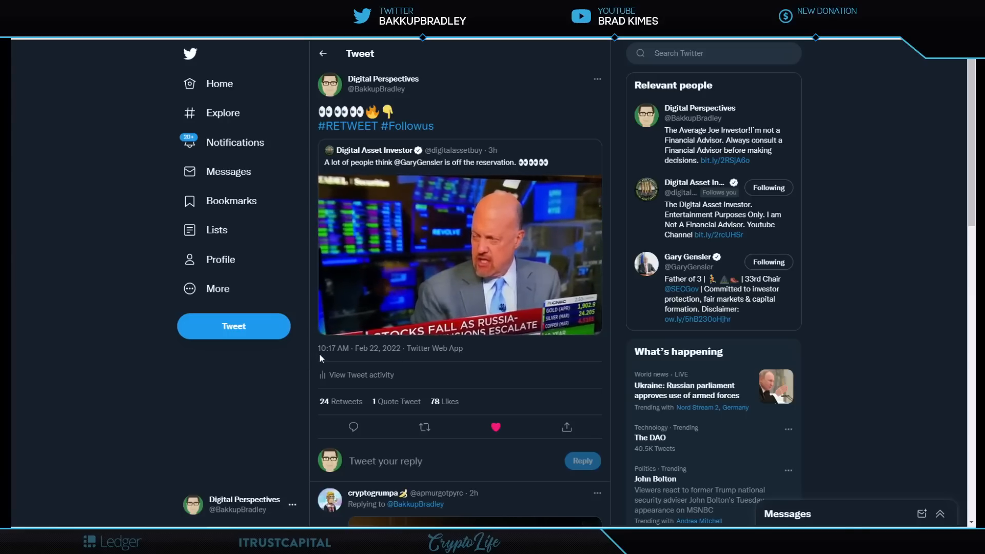
pyautogui.click(459, 254)
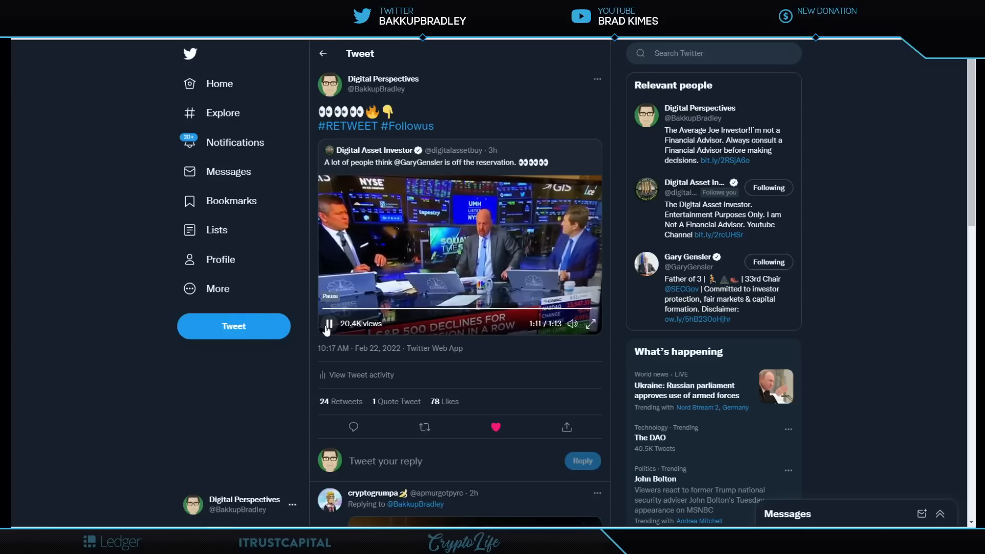
pyautogui.click(328, 323)
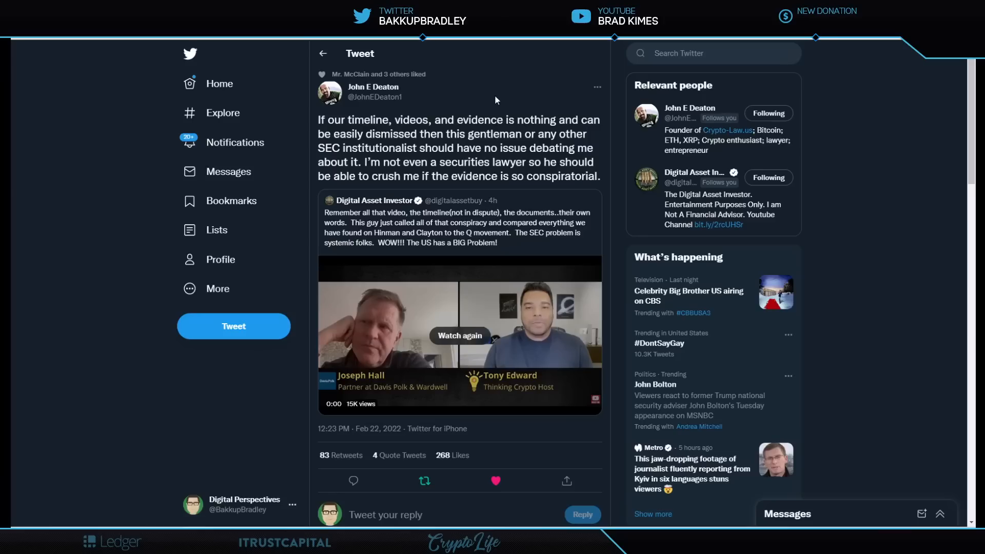
pyautogui.moveTo(476, 359)
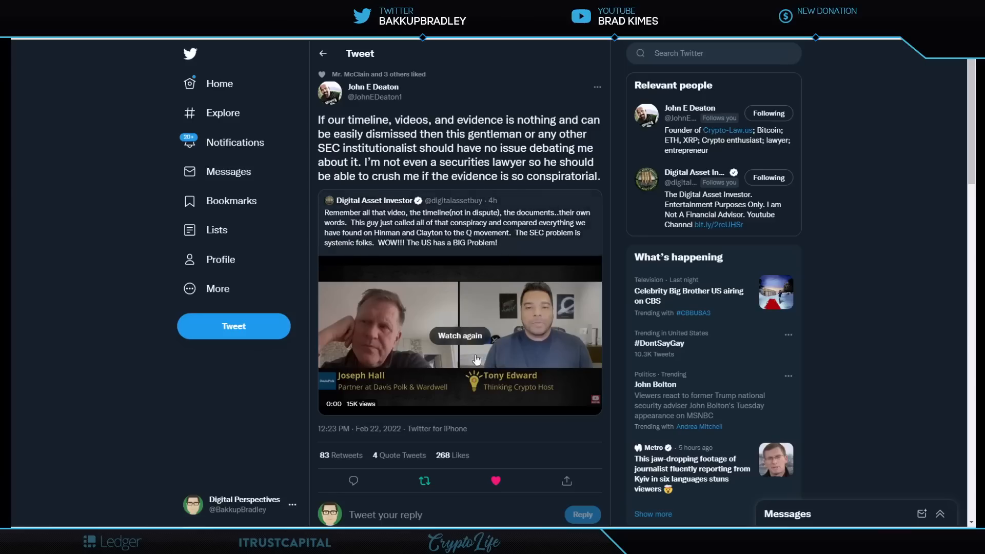
pyautogui.moveTo(461, 336)
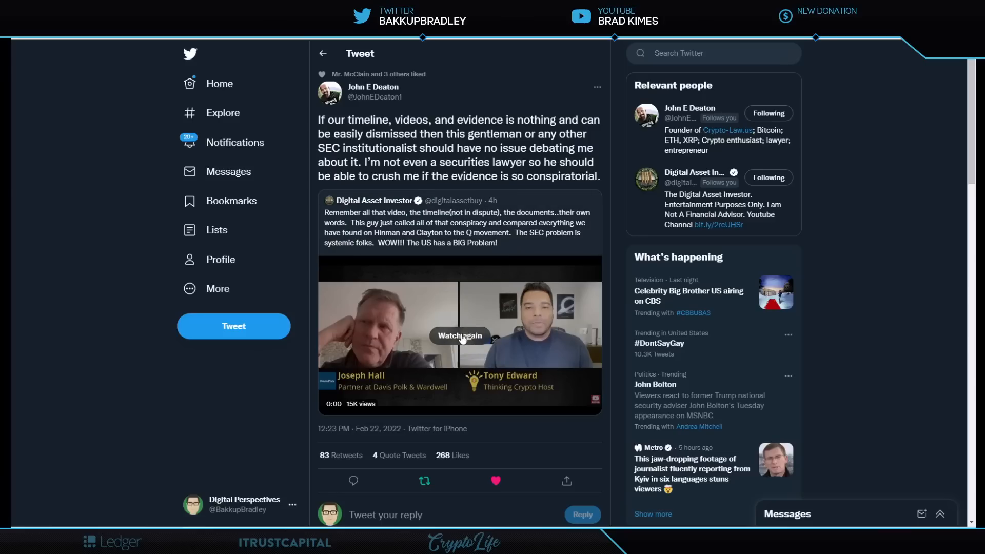
# Step: Replay the Joseph Hall and Tony Edward interview clip and let it play to 2:21
pyautogui.click(460, 336)
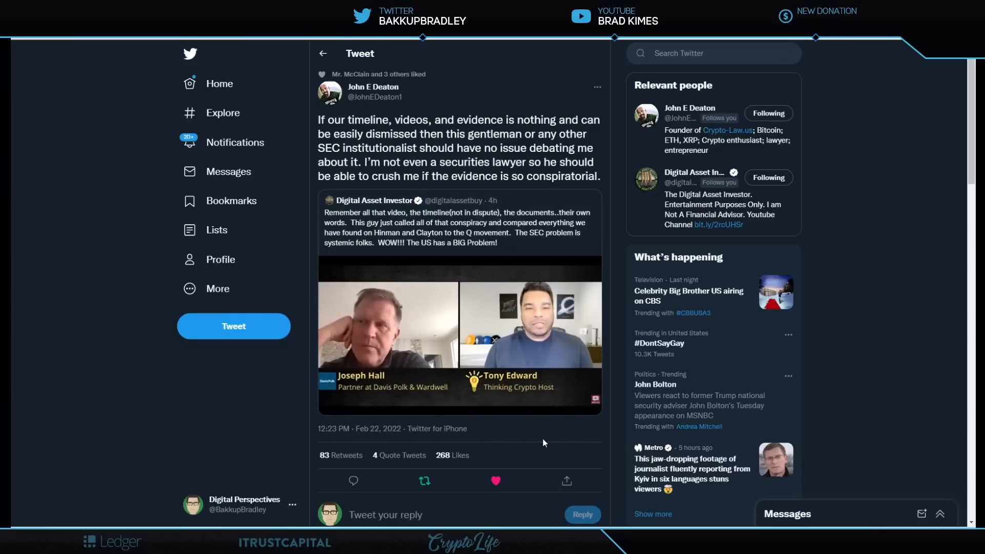
pyautogui.moveTo(530, 441)
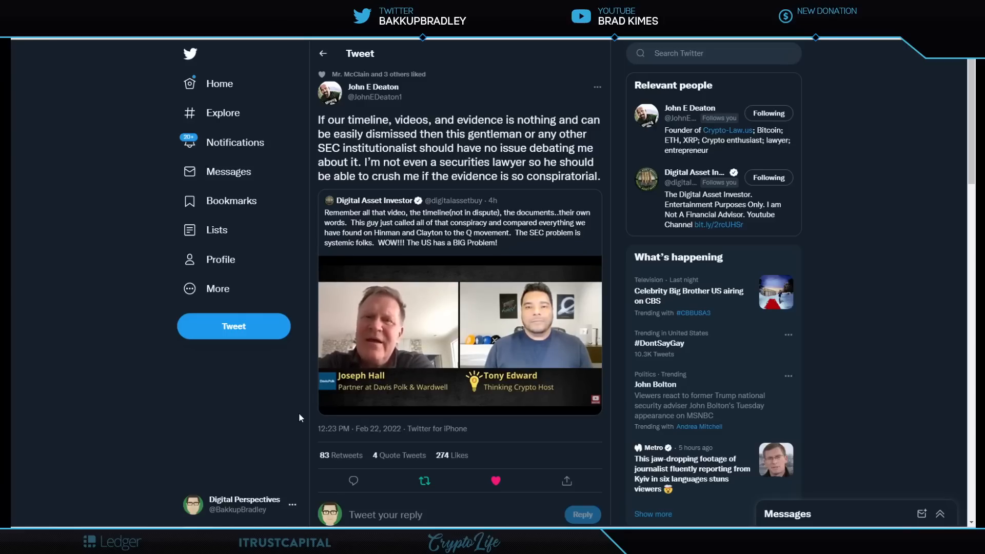
pyautogui.click(460, 333)
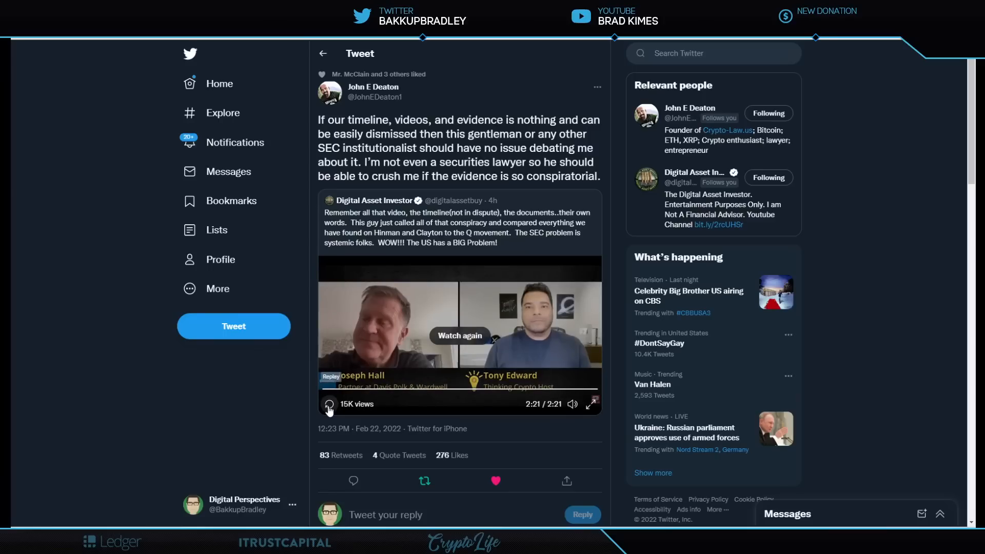
# Step: Bring up Digital Perspectives' tweet offering to host John E Deaton and Joseph Hall on the CryptoLaw timeline
pyautogui.click(495, 480)
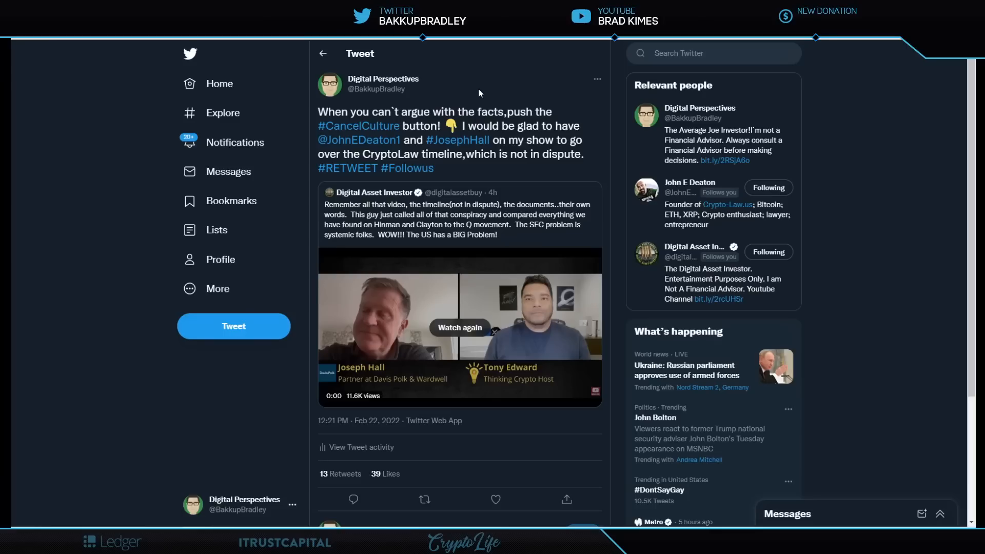
pyautogui.moveTo(465, 91)
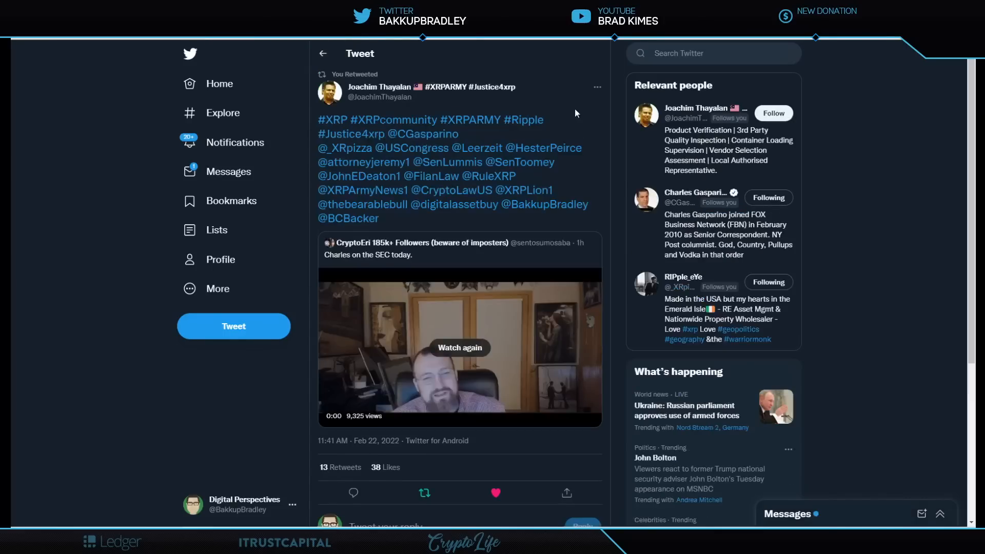
pyautogui.moveTo(565, 105)
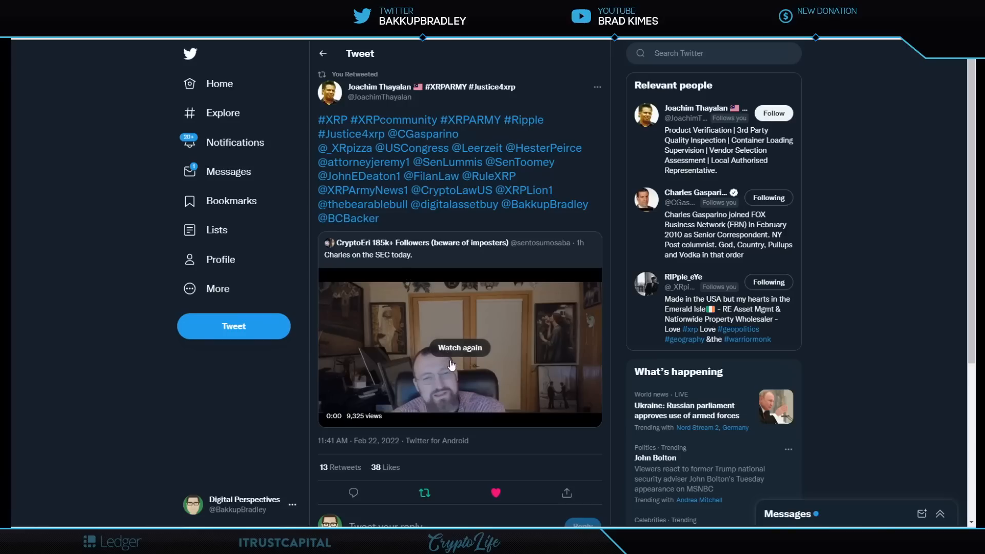
pyautogui.moveTo(452, 368)
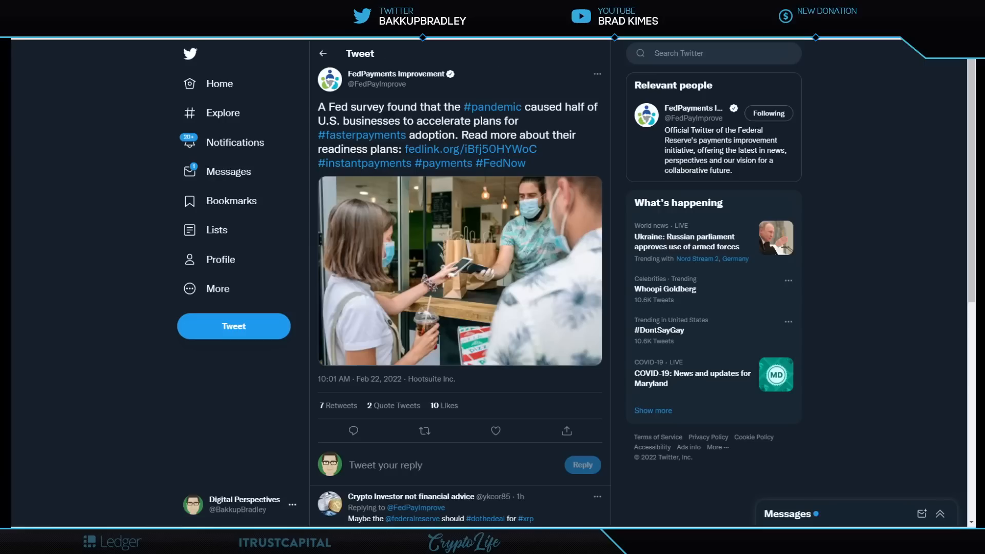
# Step: Follow the fedlink.org link to the Federal Reserve faster-payments survey article
pyautogui.click(470, 148)
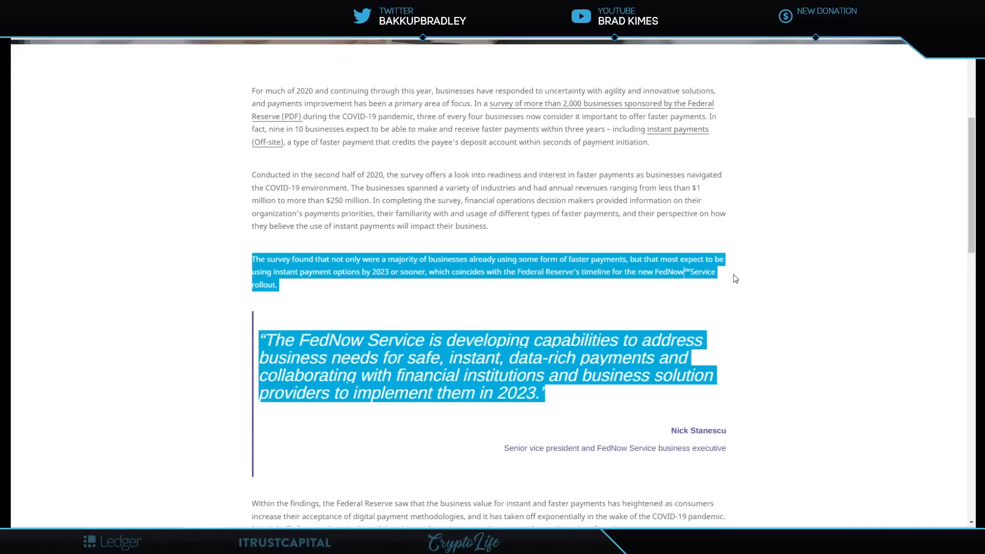
pyautogui.moveTo(483, 299)
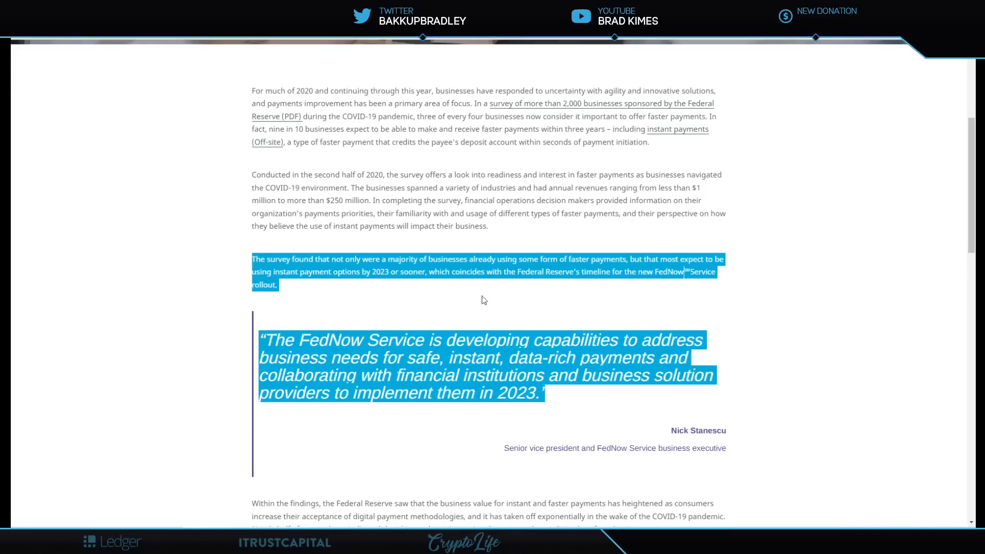
pyautogui.moveTo(419, 286)
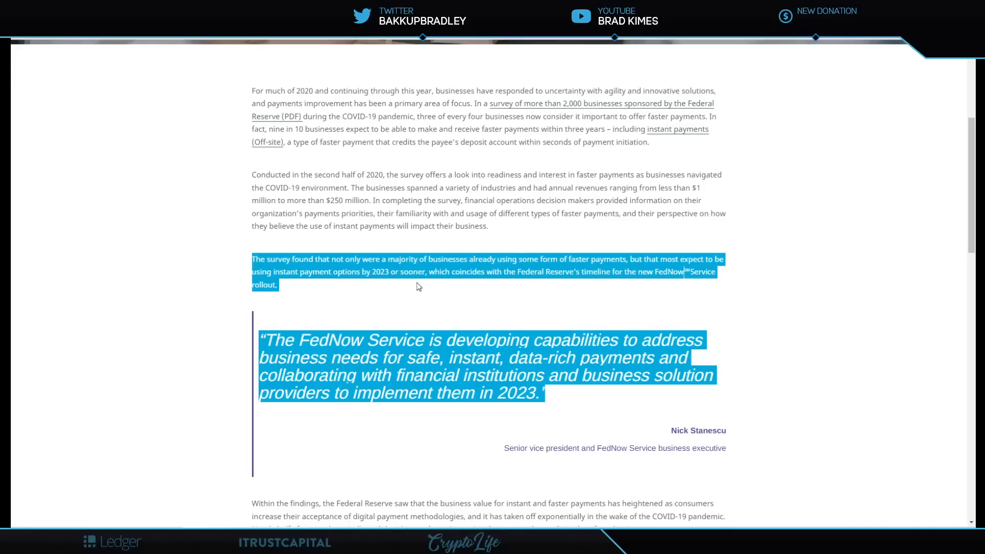
pyautogui.moveTo(615, 286)
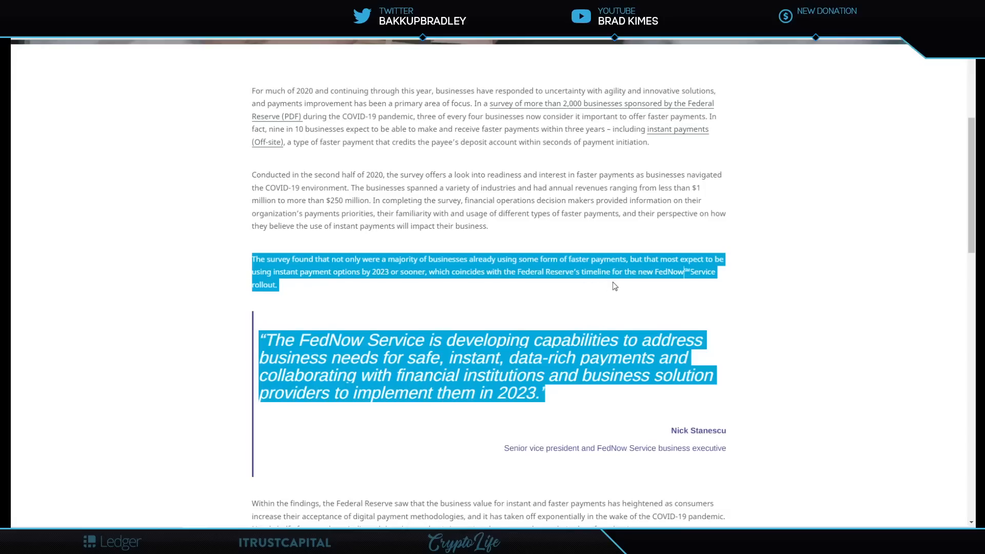
pyautogui.moveTo(706, 282)
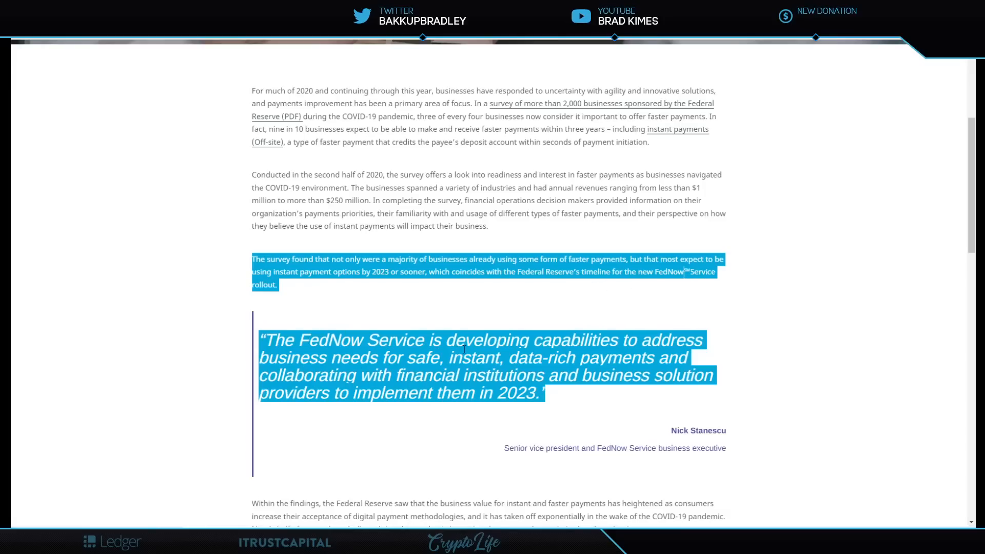
pyautogui.moveTo(720, 352)
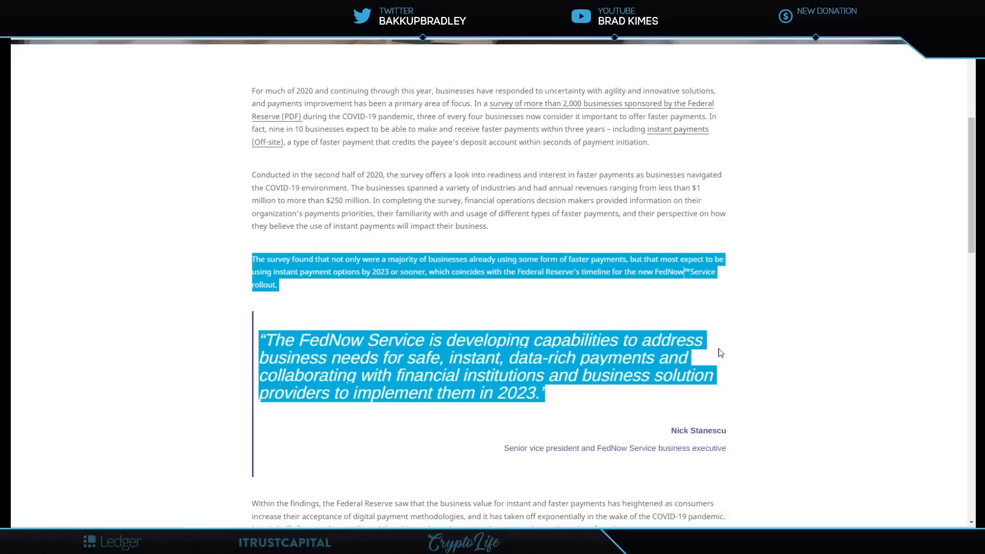
pyautogui.moveTo(749, 374)
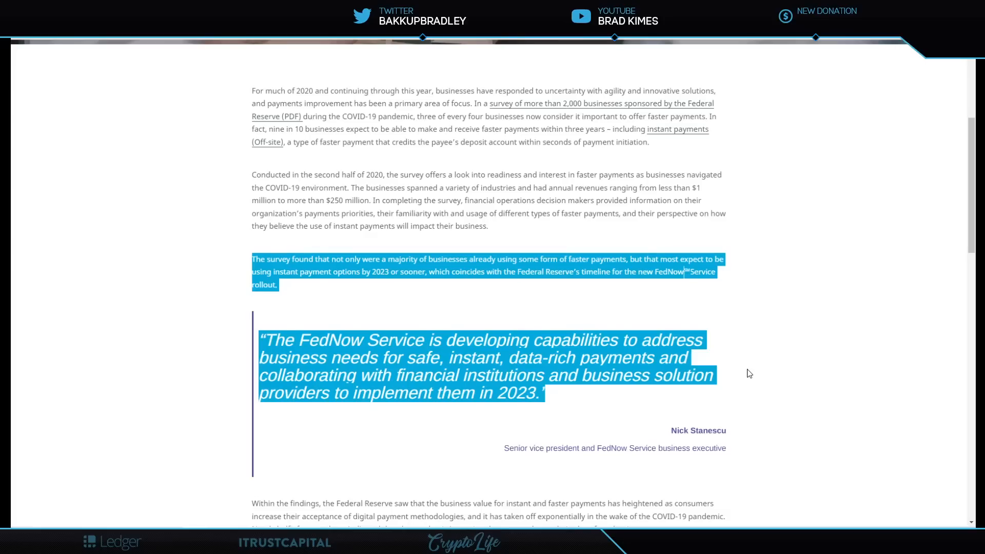
pyautogui.moveTo(372, 424)
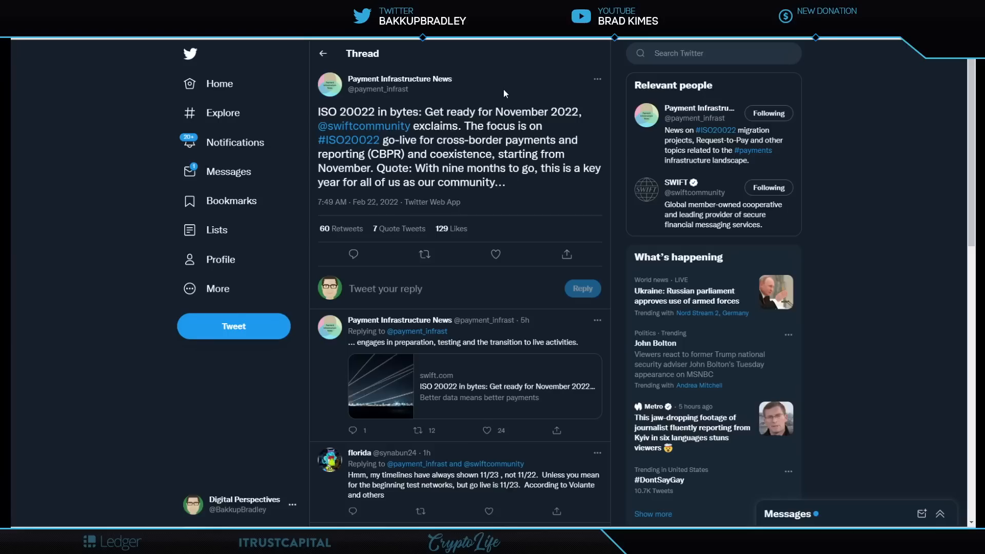
pyautogui.moveTo(506, 92)
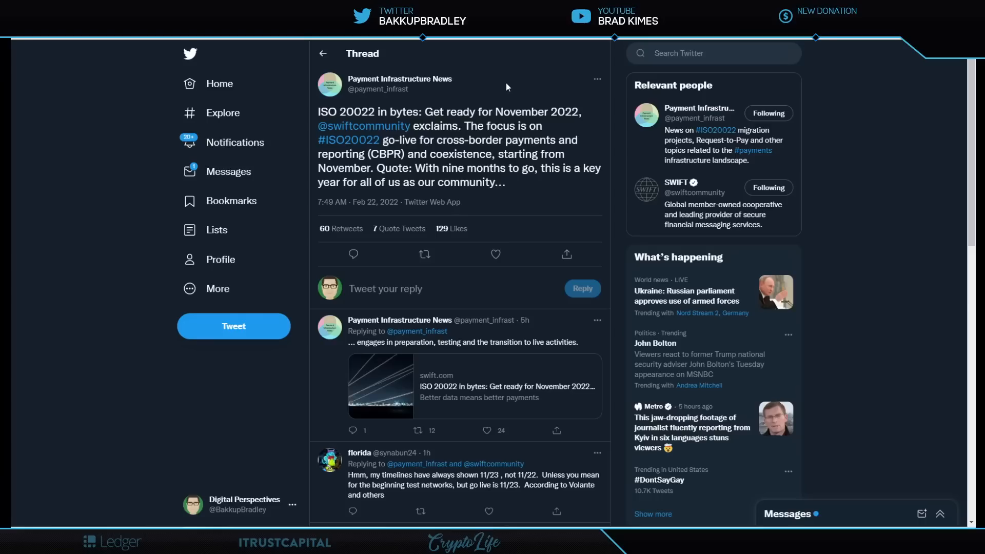
pyautogui.moveTo(518, 80)
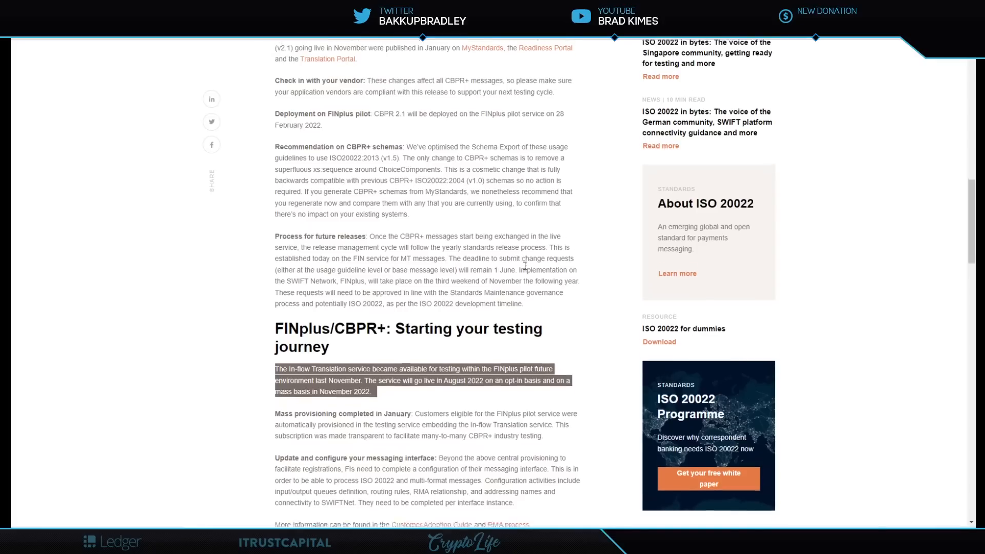
# Step: Scroll the SWIFT ISO 20022 page past the testing-journey section to the early-testing pricing principles
pyautogui.scroll(-3)
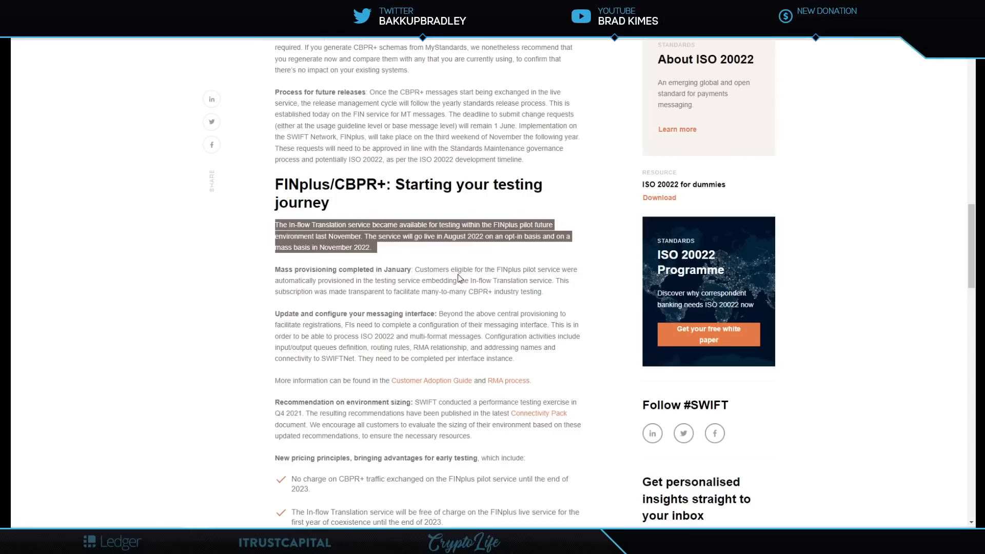
pyautogui.moveTo(267, 310)
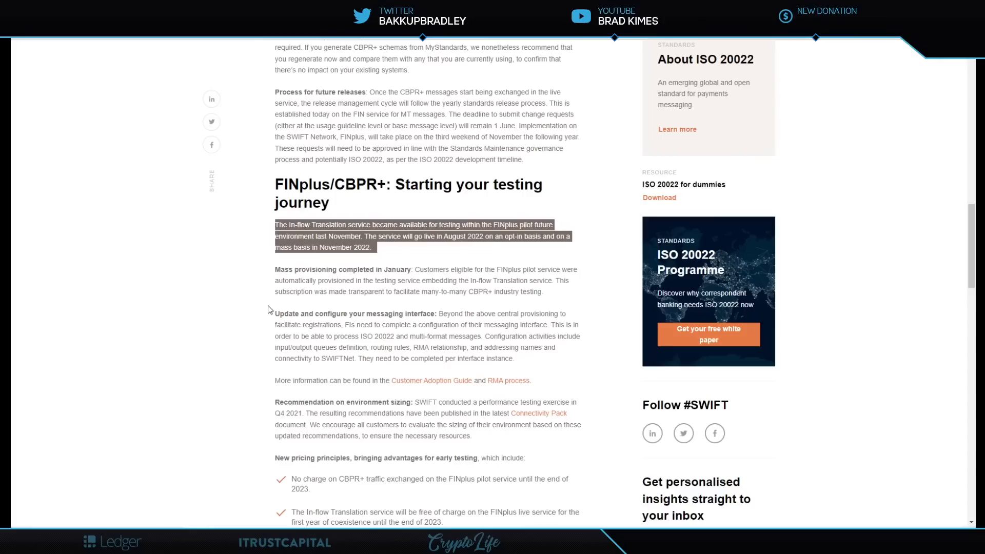
pyautogui.moveTo(256, 277)
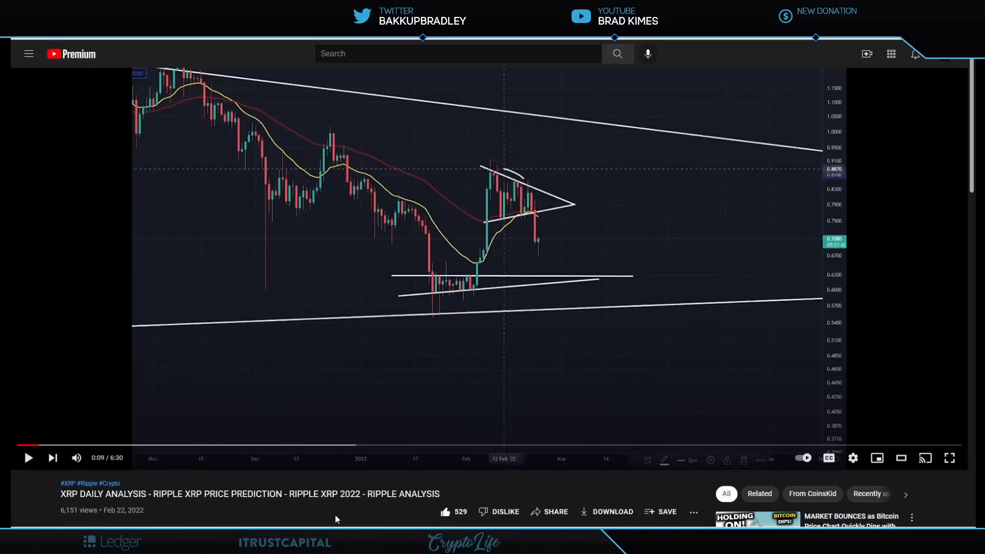
pyautogui.moveTo(28, 458)
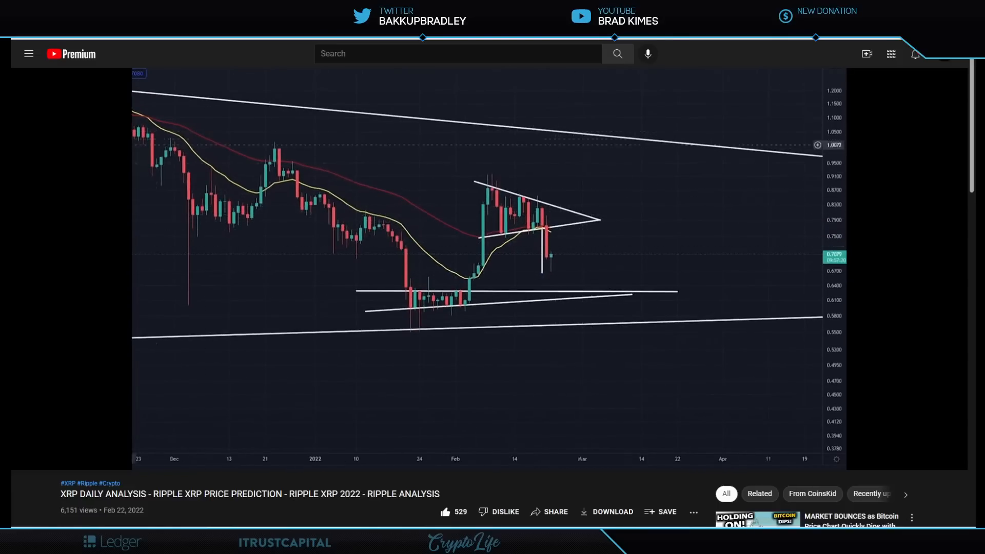
# Step: Play the XRP daily analysis video and pause it at 1:22 of 6:30 on the annotated price chart
pyautogui.moveTo(418, 320); pyautogui.dragTo(480, 216)
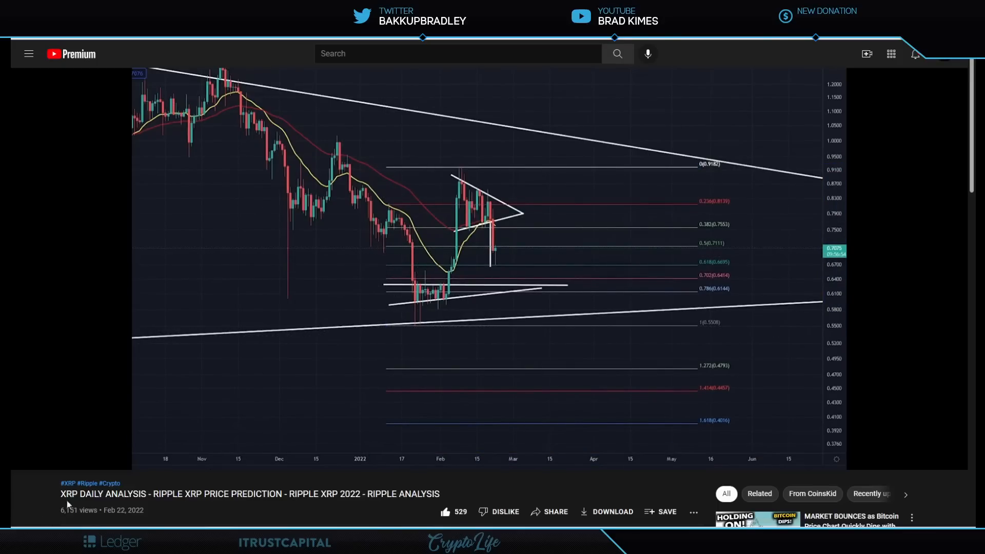
pyautogui.moveTo(409, 329)
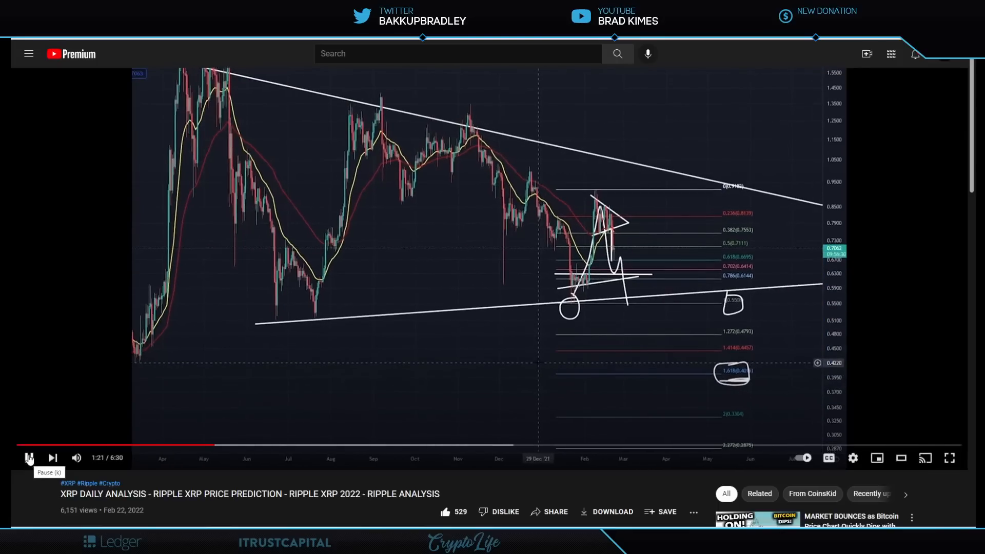
pyautogui.click(29, 457)
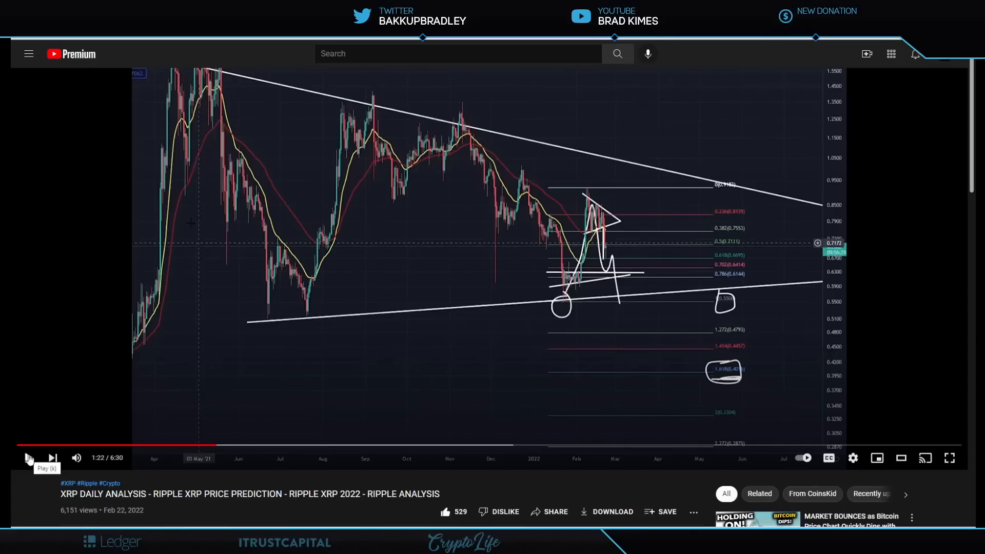
pyautogui.click(28, 458)
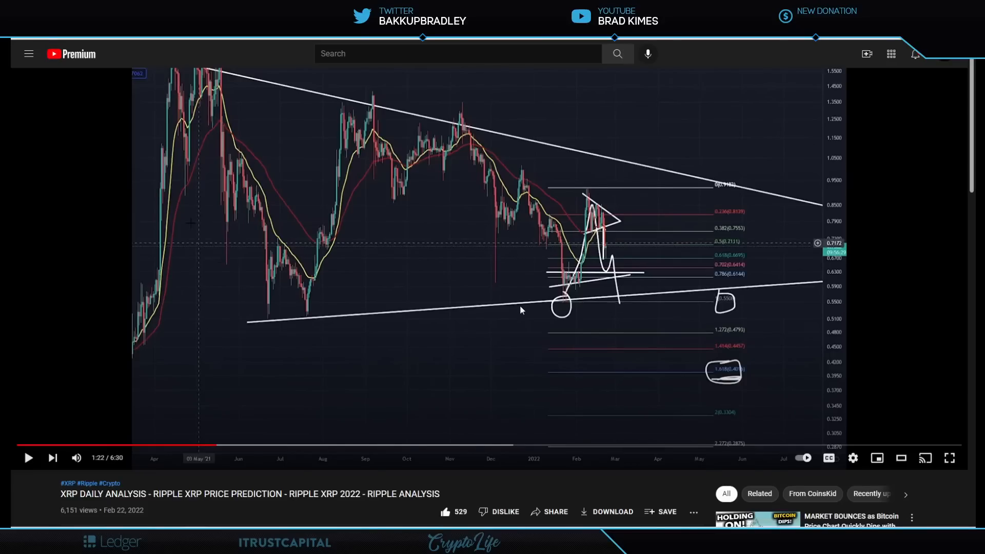
pyautogui.moveTo(674, 309)
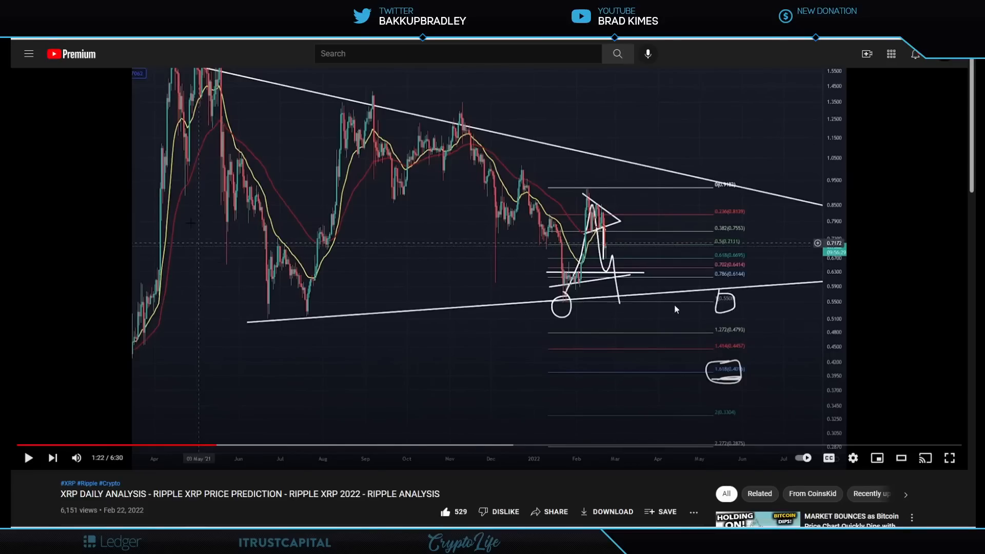
pyautogui.moveTo(710, 378)
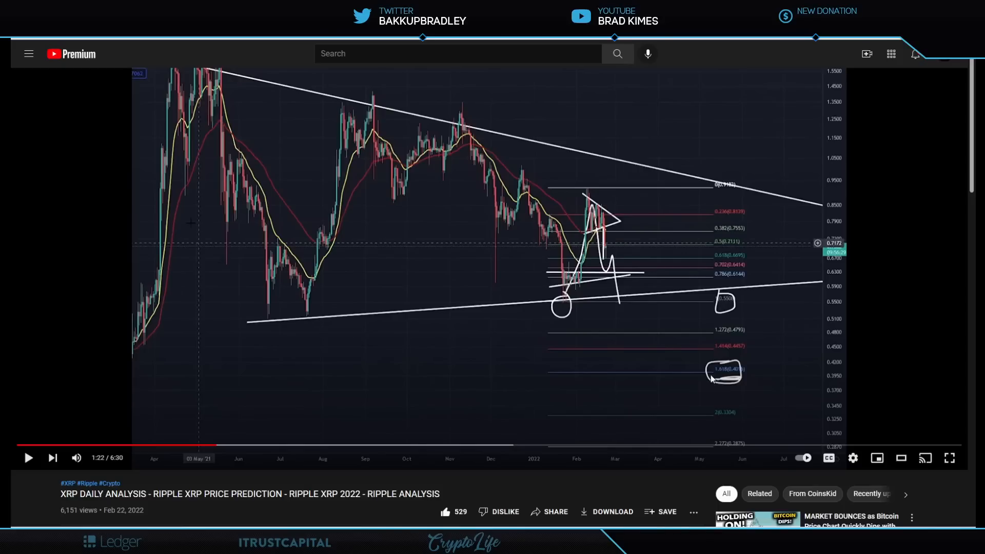
pyautogui.moveTo(465, 418)
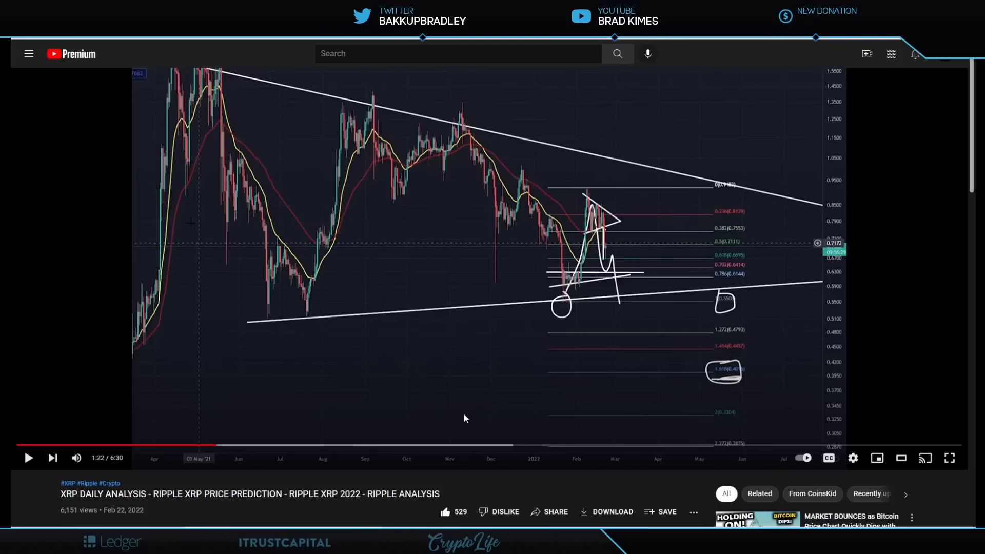
pyautogui.moveTo(452, 415)
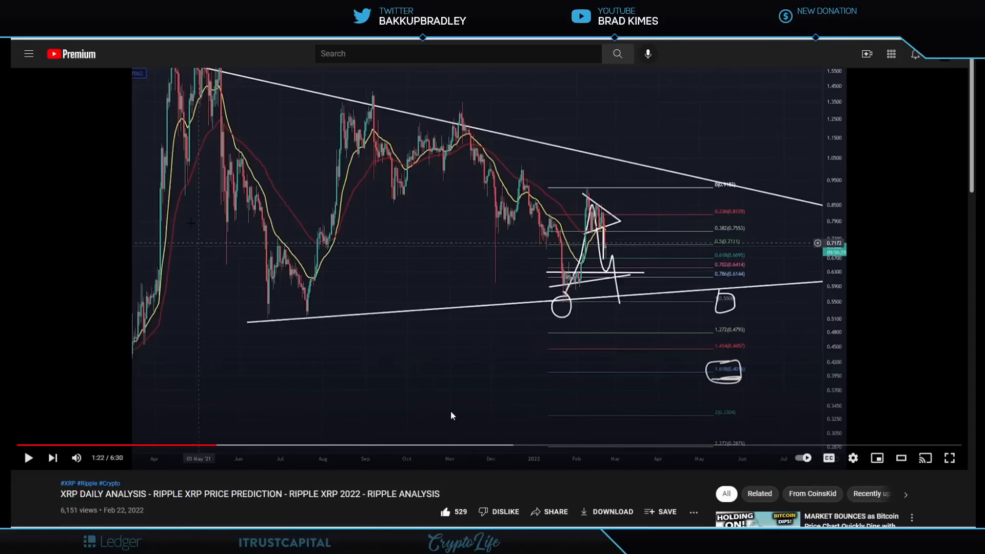
pyautogui.moveTo(290, 483)
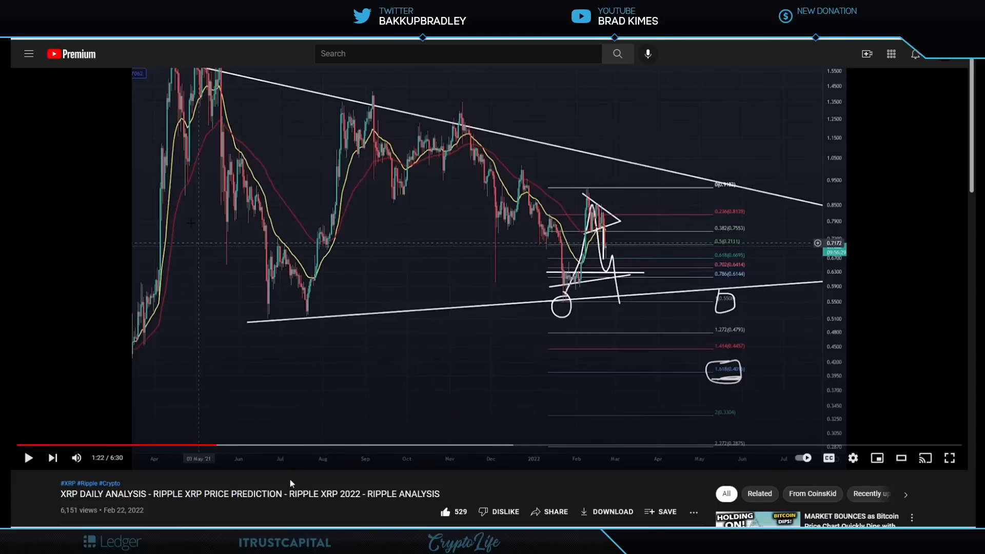